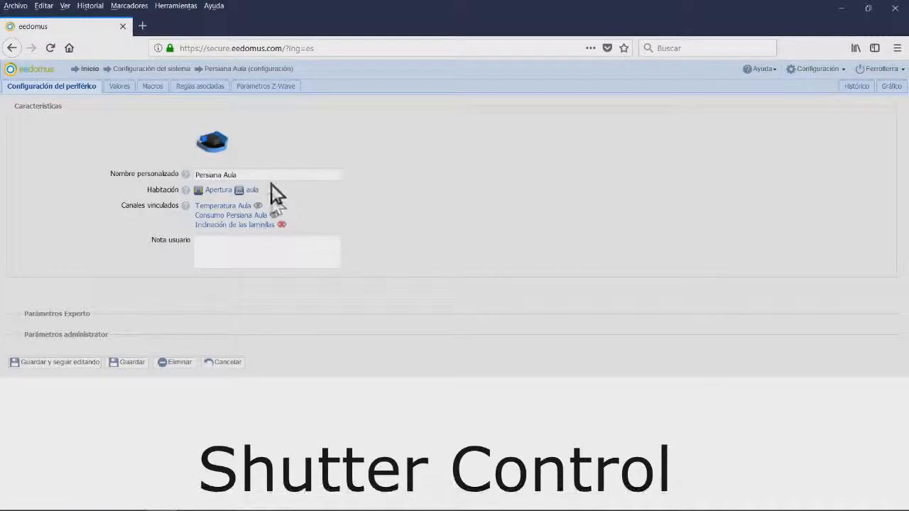
List the Persiana Aula shutter's values with hidden actions such as Parado shown
triple_click(216, 175)
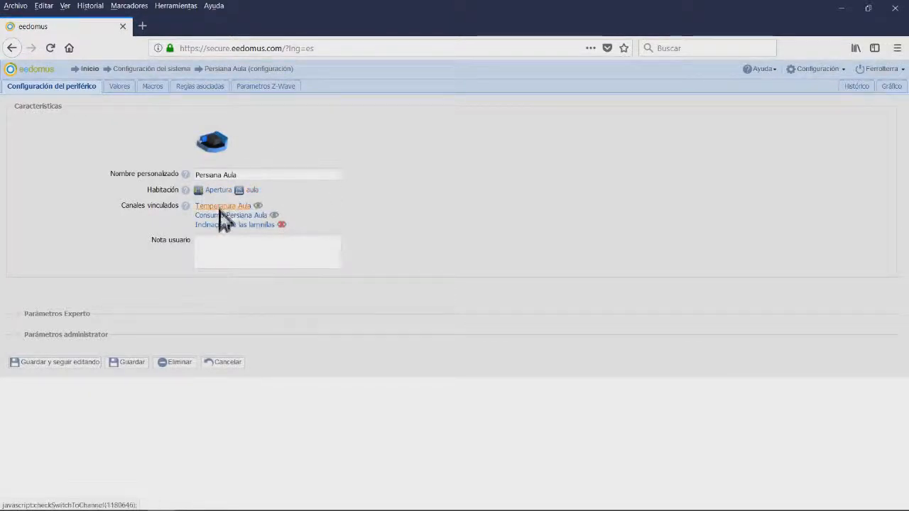
mouse_move(259, 224)
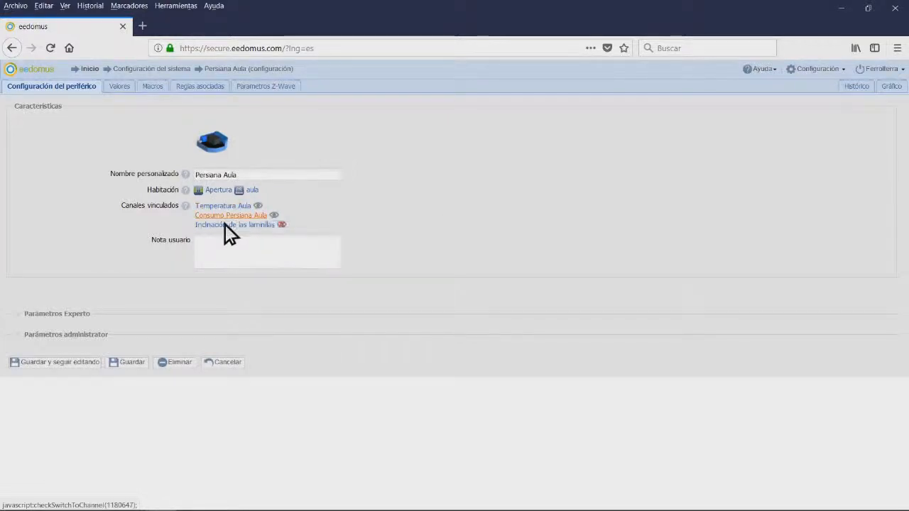
mouse_move(281, 225)
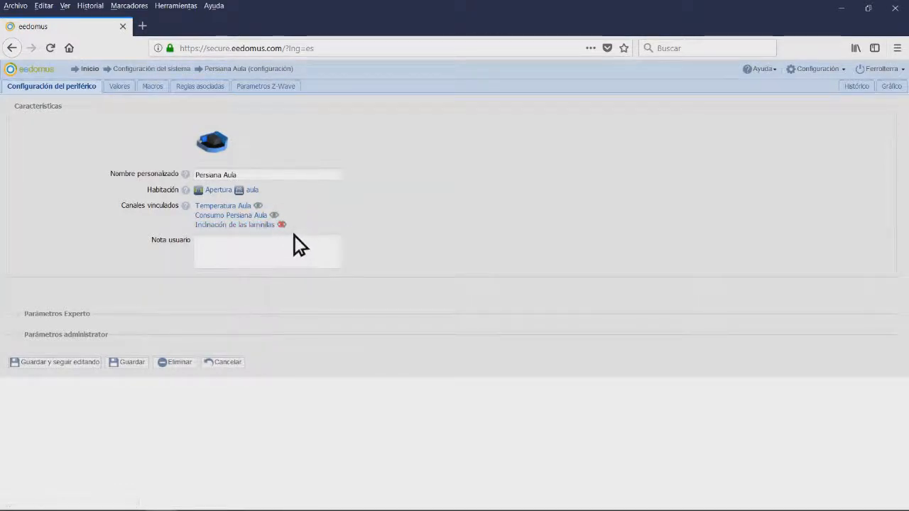
mouse_move(281, 225)
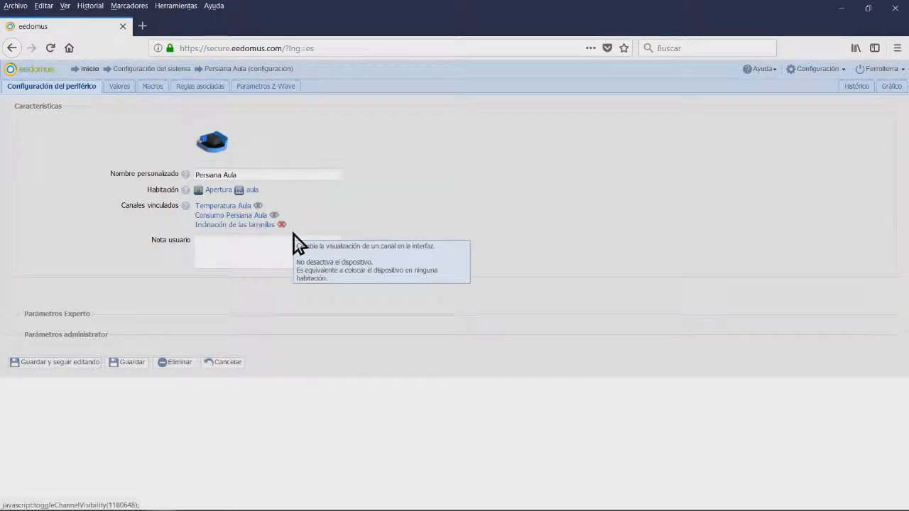
mouse_move(139, 102)
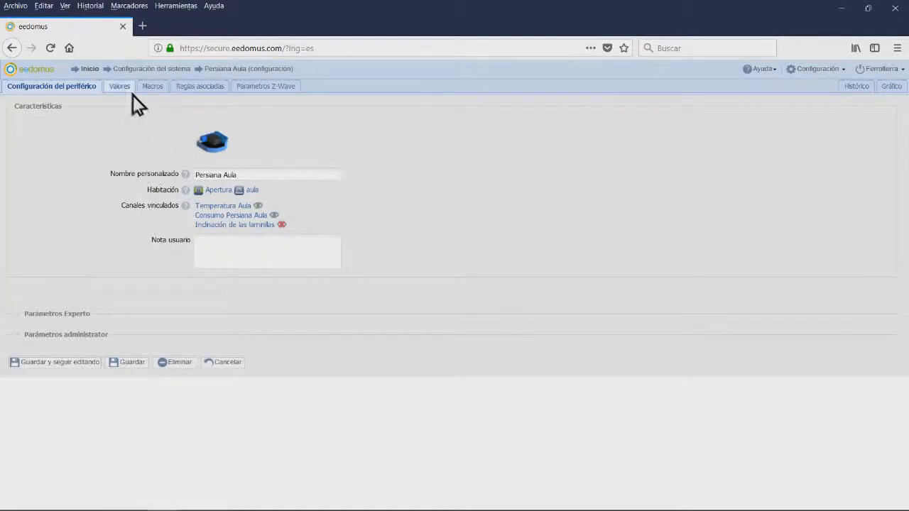
left_click(120, 87)
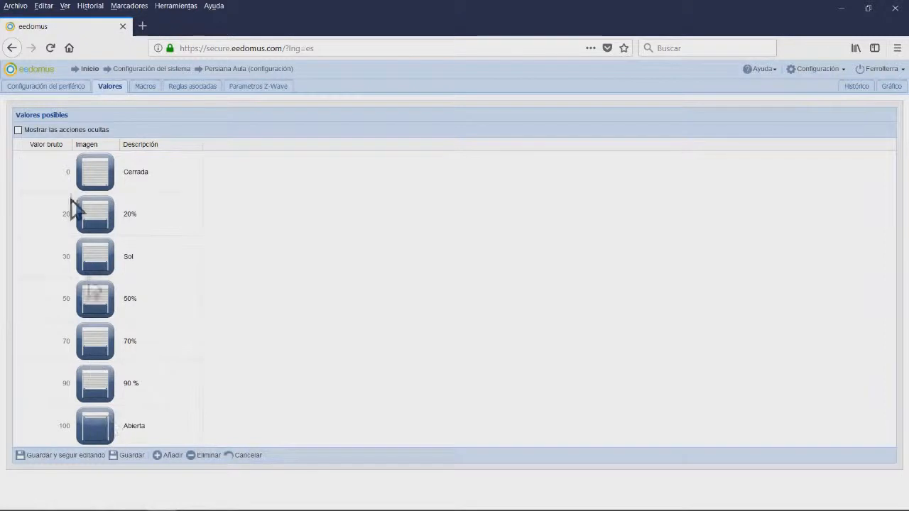
left_click(17, 129)
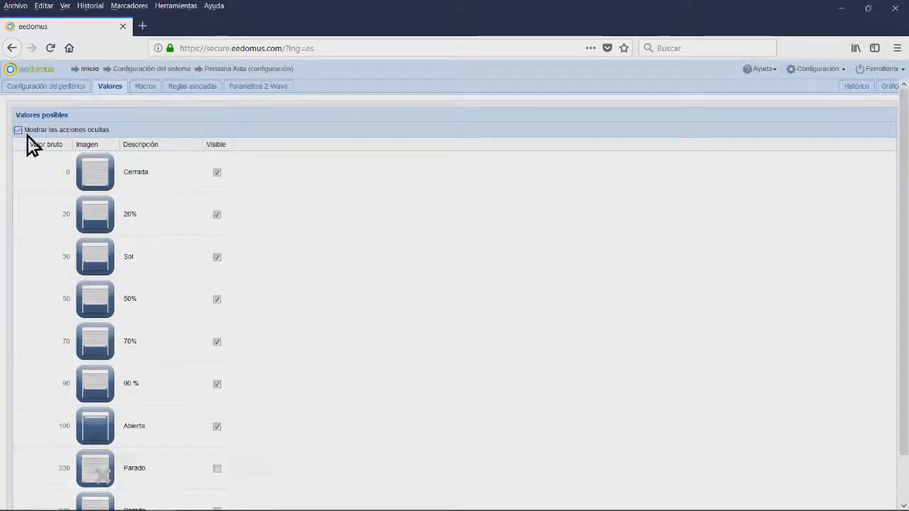
left_click(17, 130)
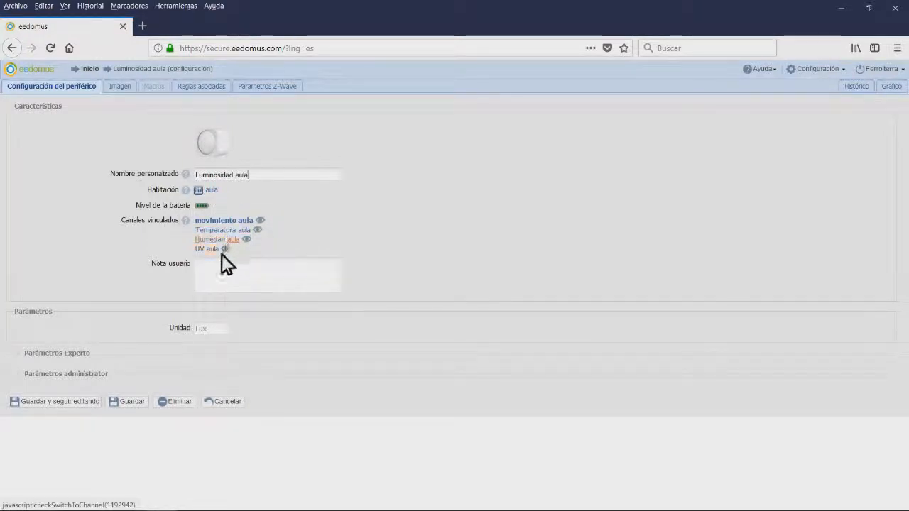
mouse_move(273, 434)
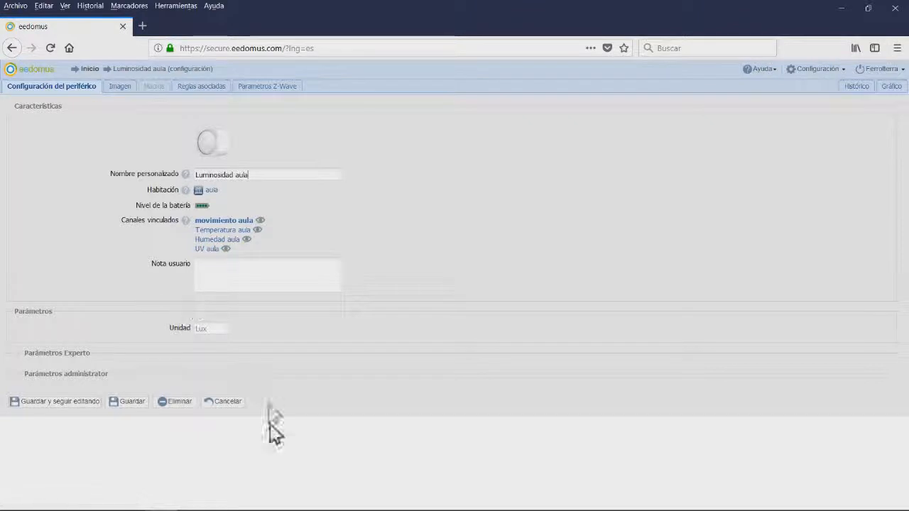
mouse_move(224, 220)
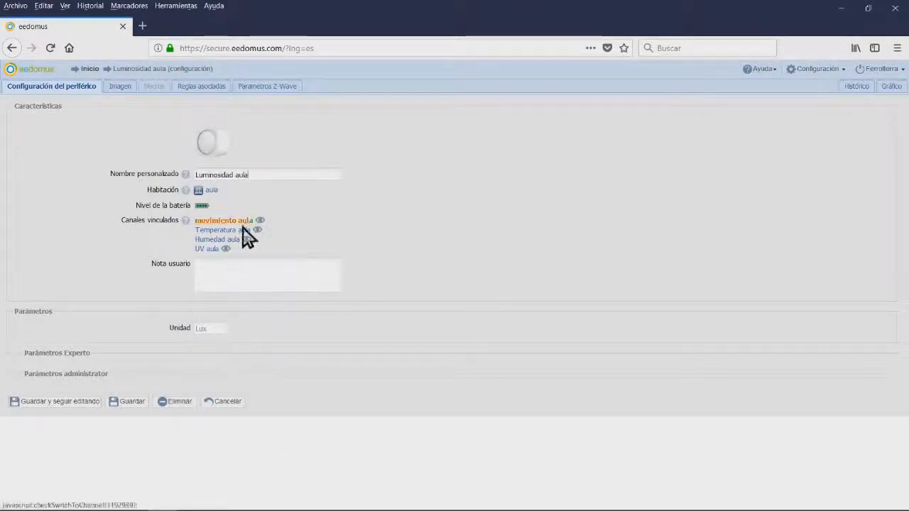
Browse the linked movimiento, Temperatura and Humedad sensors, then return to Persiana Aula
left_click(223, 220)
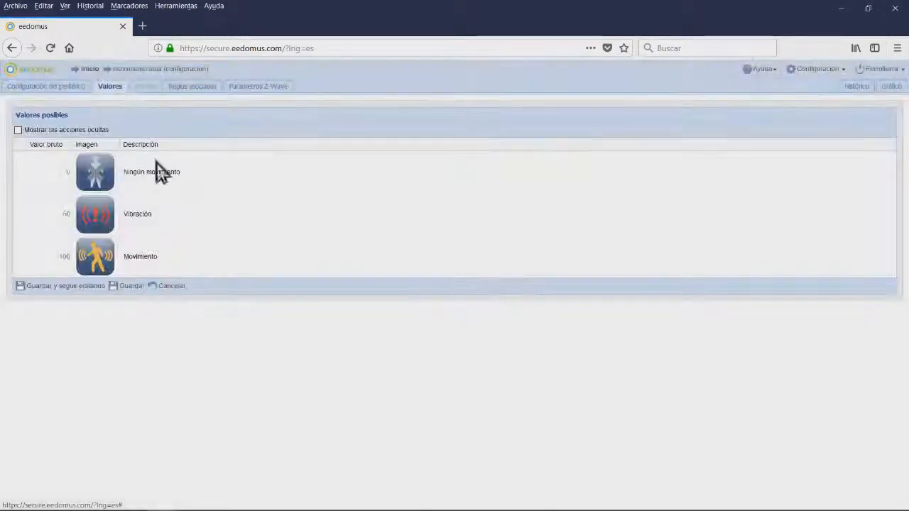
left_click(45, 86)
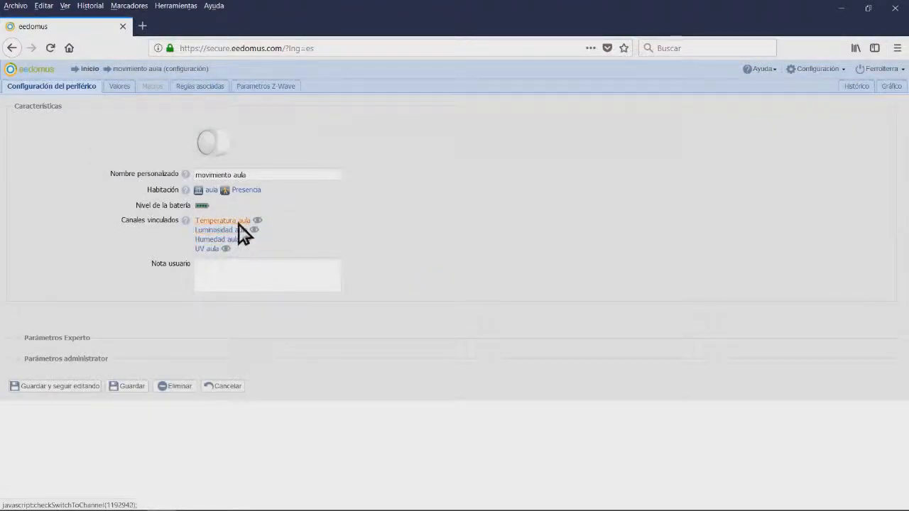
left_click(216, 220)
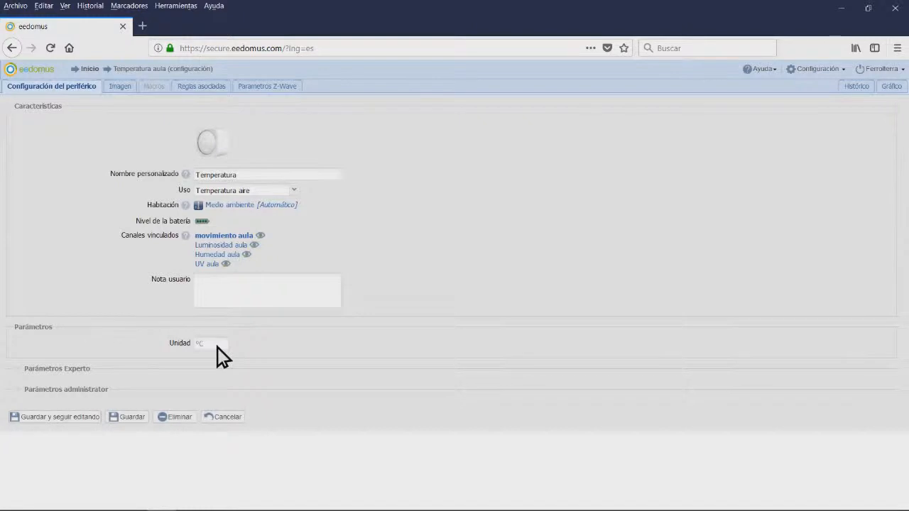
left_click(216, 254)
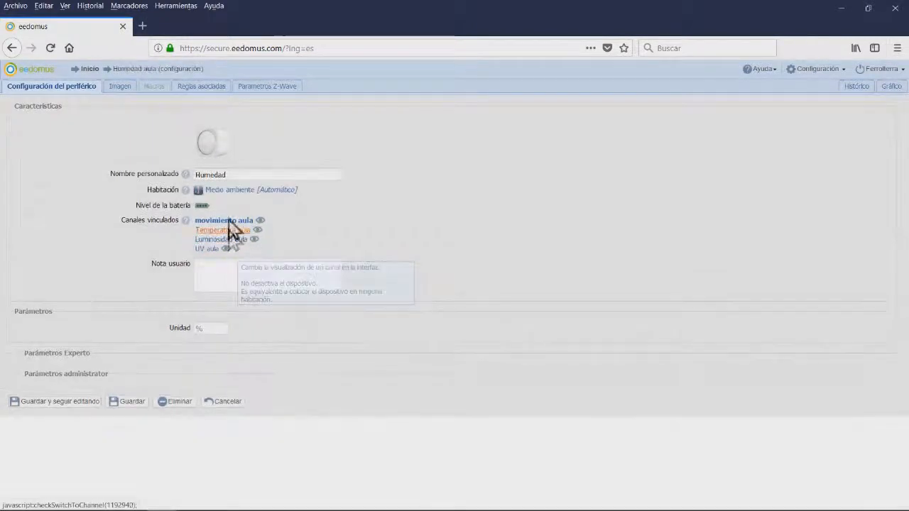
mouse_move(216, 352)
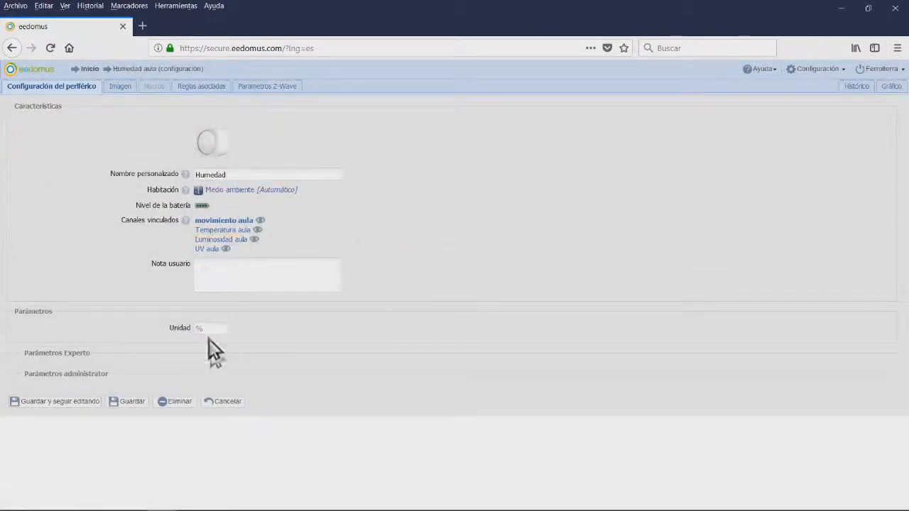
left_click(208, 249)
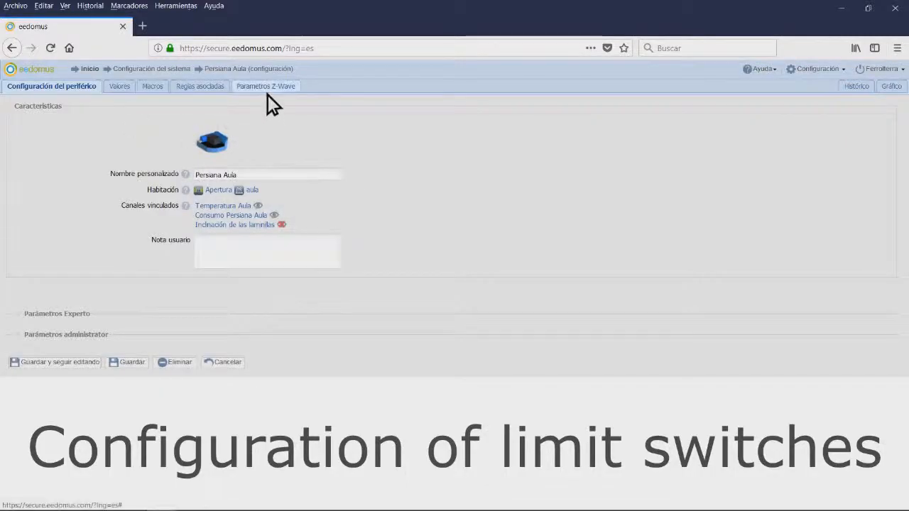
Prepare a Z-Wave COMMAND_CLASS_CONFIGURATION / CONFIGURATION_SET command for the shutter
left_click(266, 86)
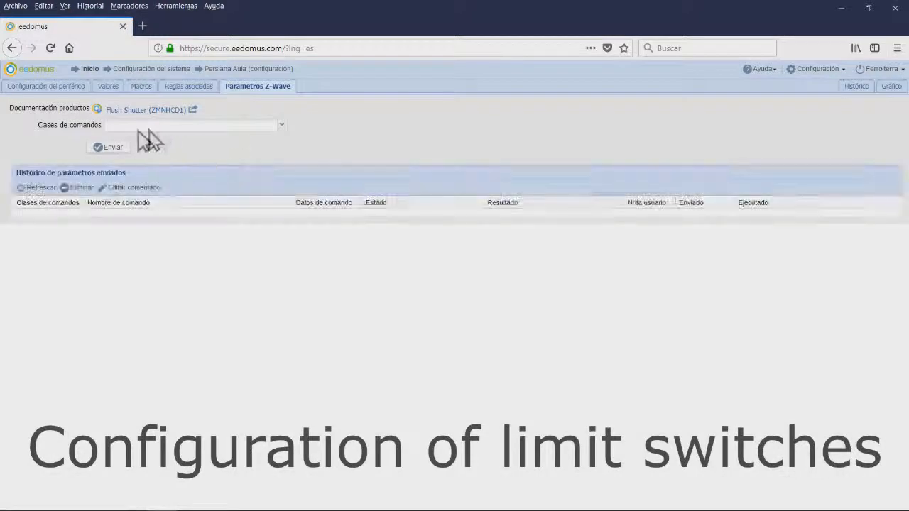
left_click(193, 125)
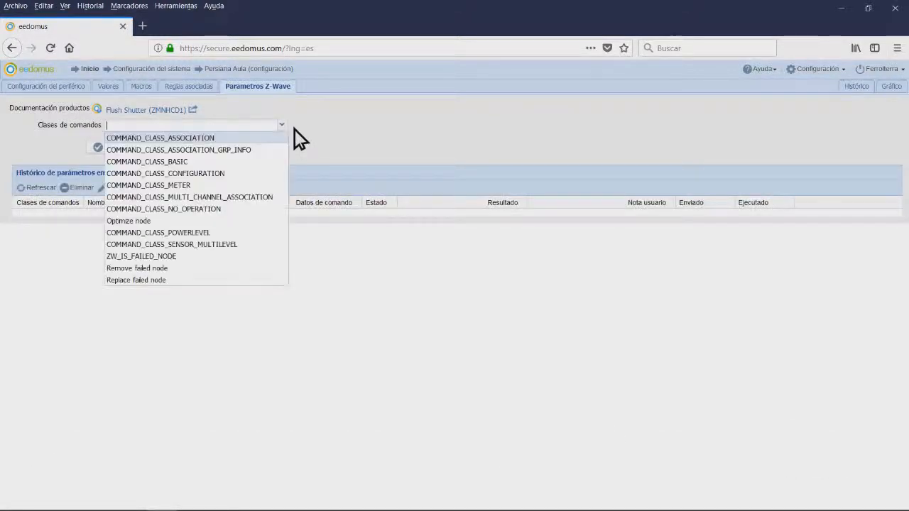
mouse_move(216, 187)
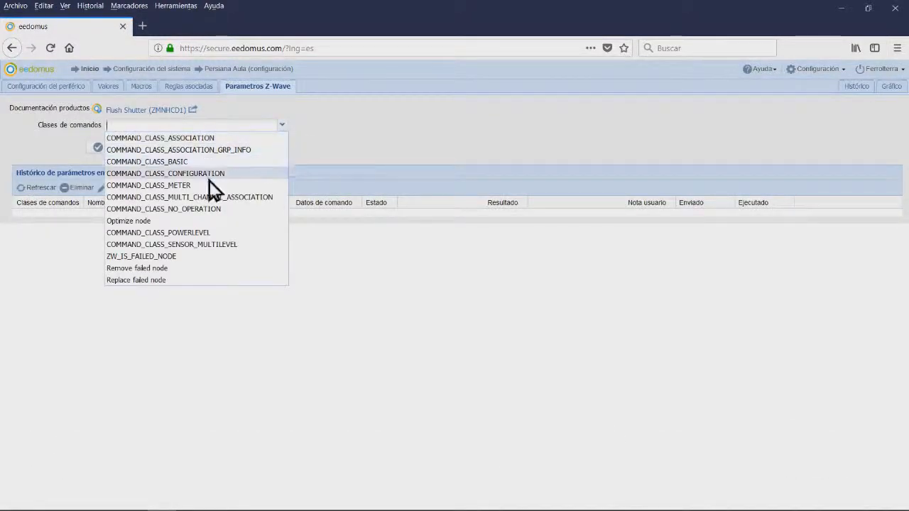
left_click(165, 173)
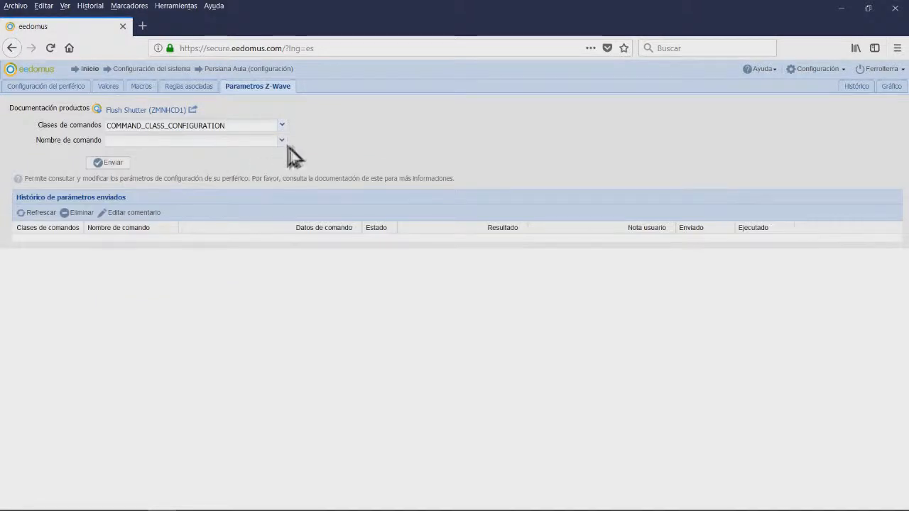
left_click(281, 140)
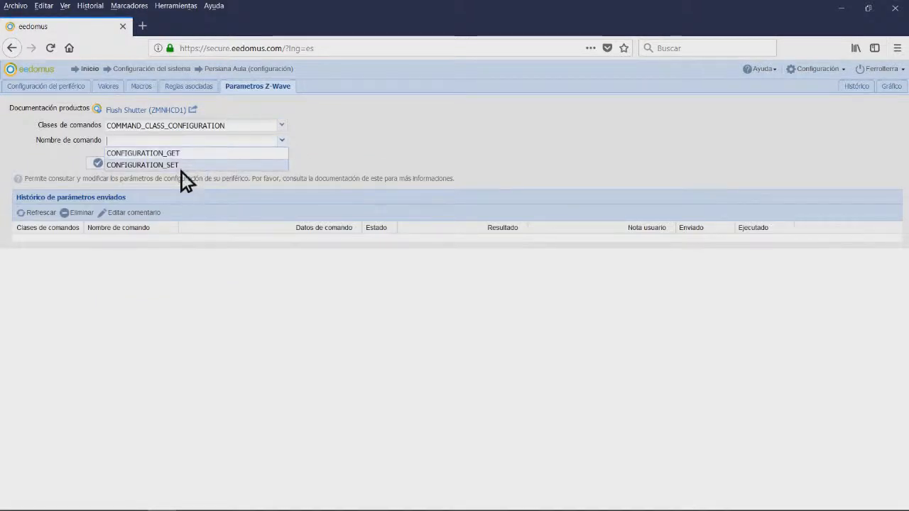
left_click(142, 165)
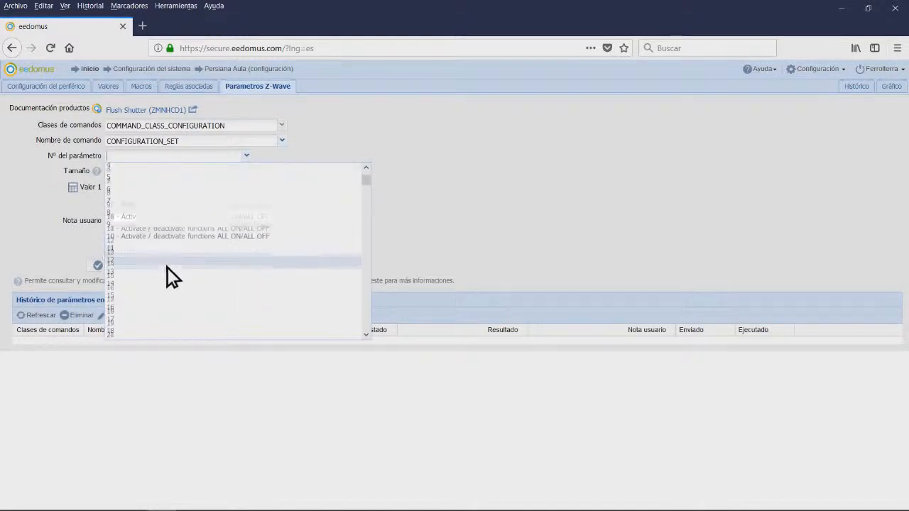
Scroll the parameter list down to parameter 78, Forced Shutter calibration
scroll("down", 3)
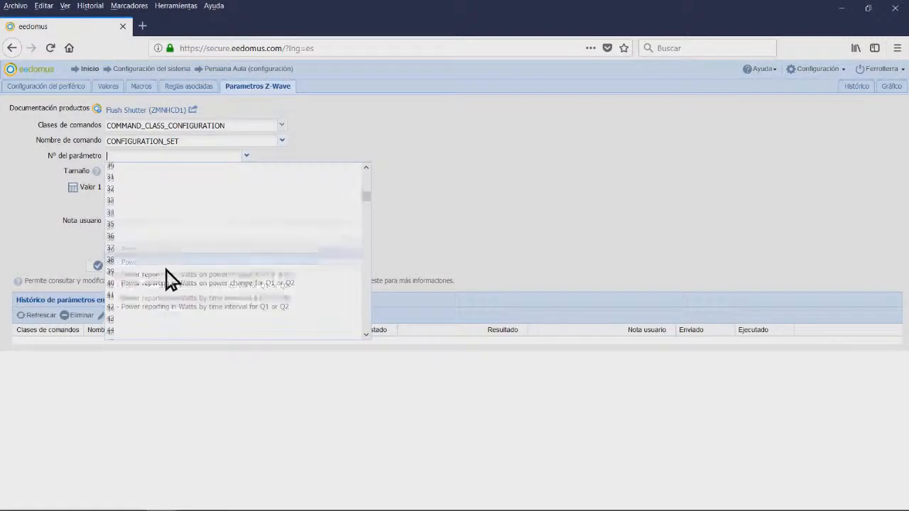
scroll("down", 3)
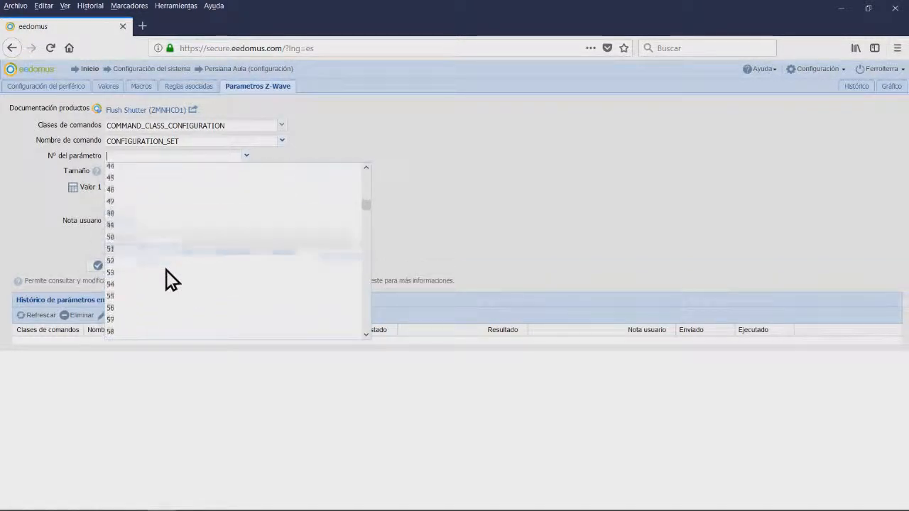
scroll("down", 3)
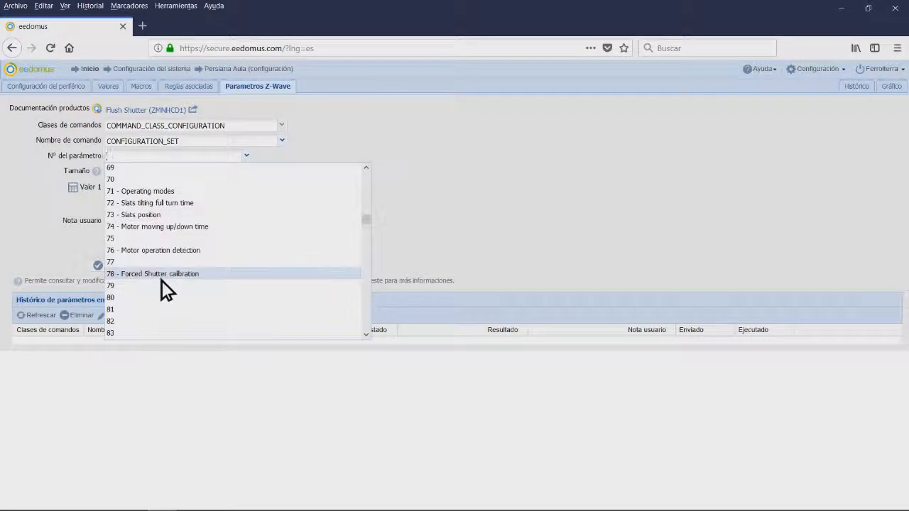
Send parameter 78 Forced Shutter calibration with value 1, confirmed TRANSMIT_COMPLETE_OK
left_click(153, 272)
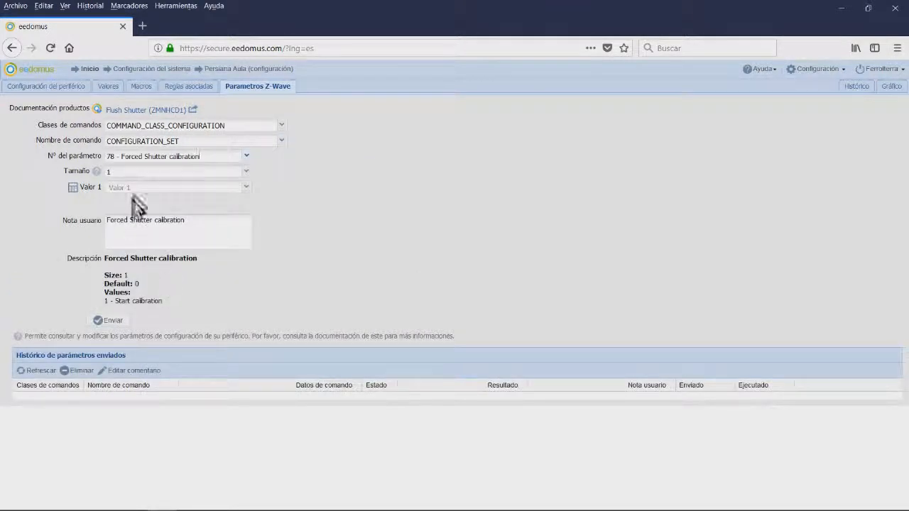
mouse_move(259, 187)
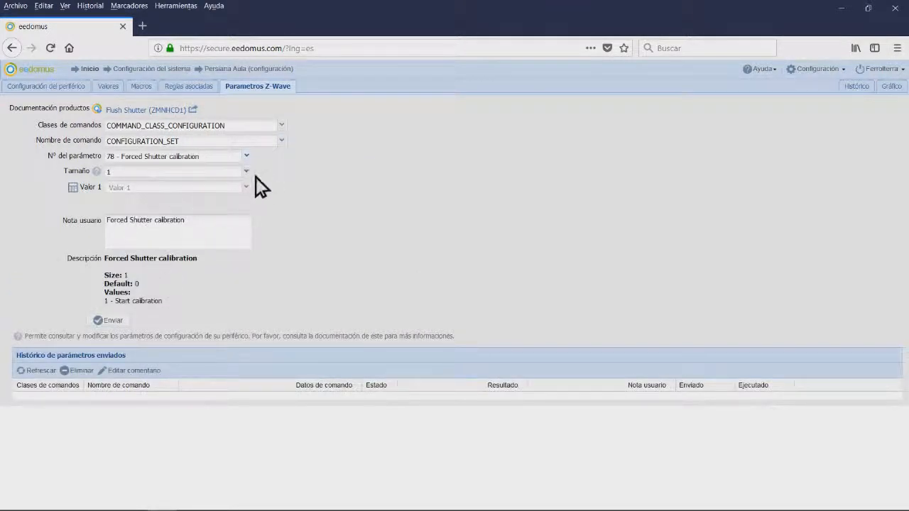
left_click(170, 170)
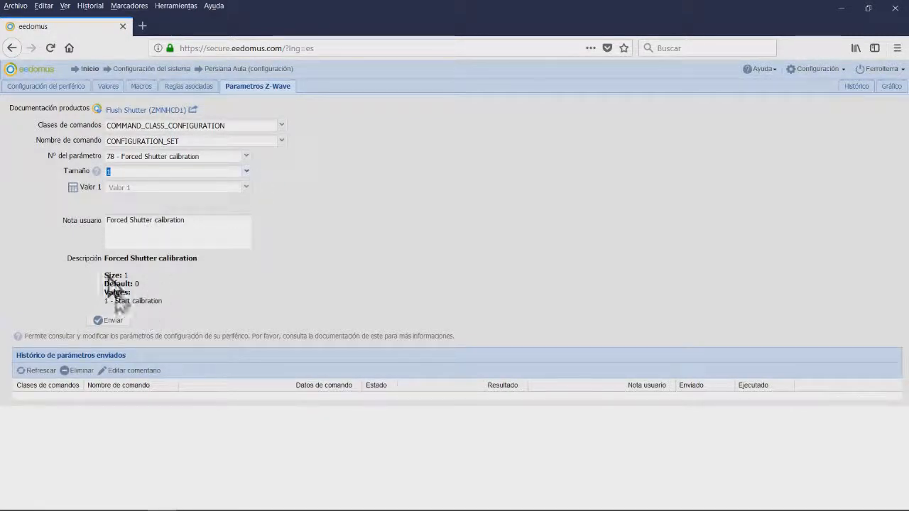
mouse_move(154, 206)
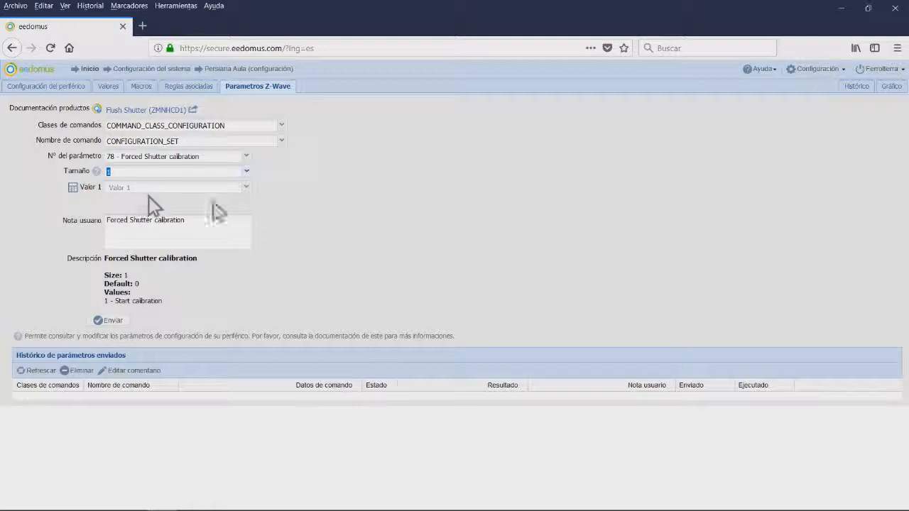
left_click(245, 187)
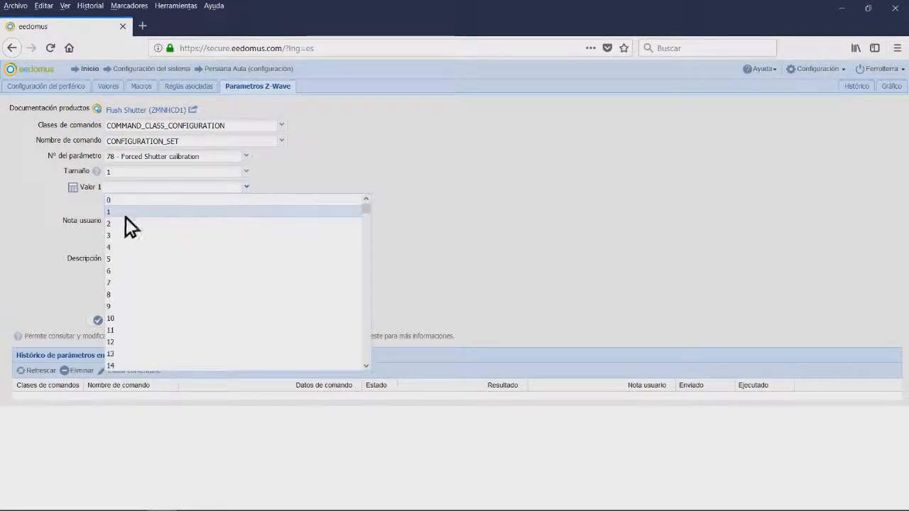
left_click(108, 212)
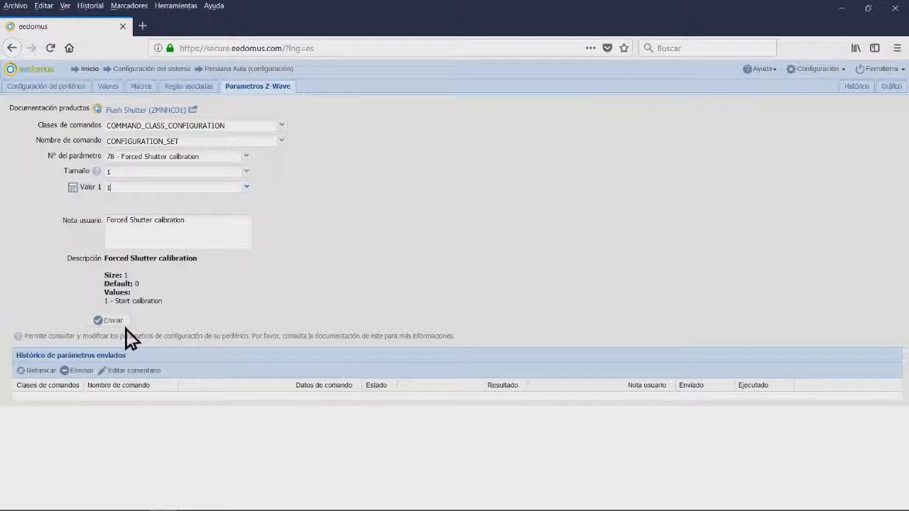
left_click(112, 321)
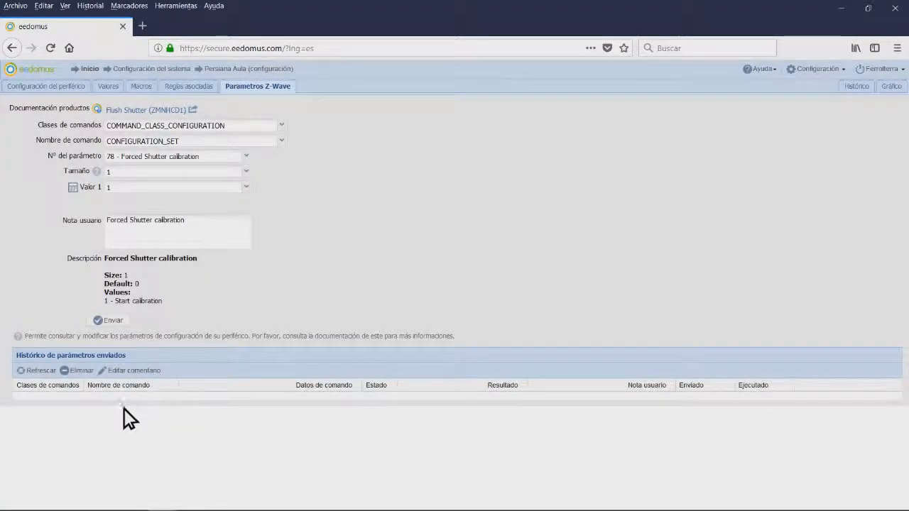
left_click(108, 321)
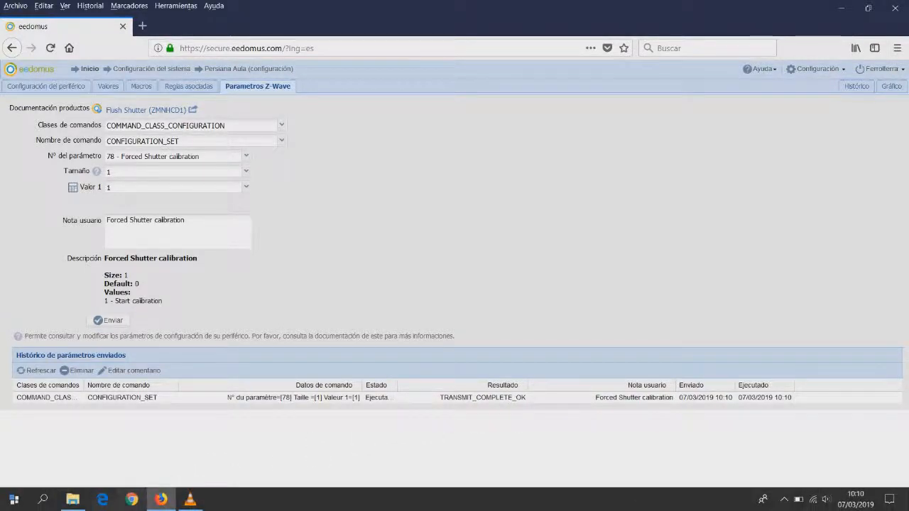
Create a new Escena virtual actuator and fill its name and uso
left_click(817, 68)
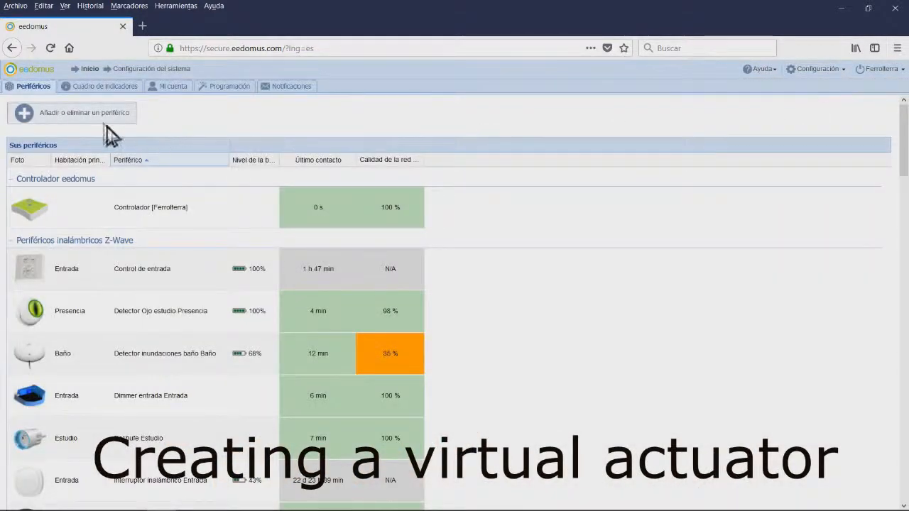
left_click(71, 112)
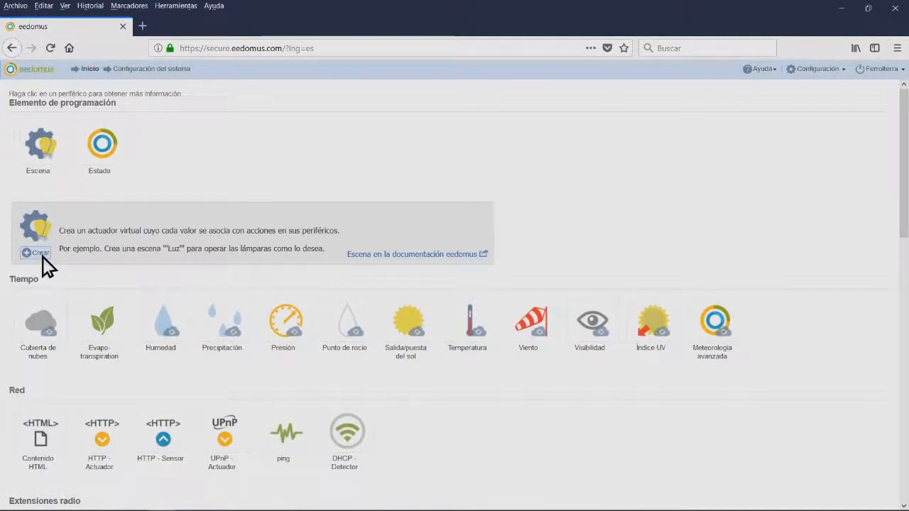
left_click(36, 253)
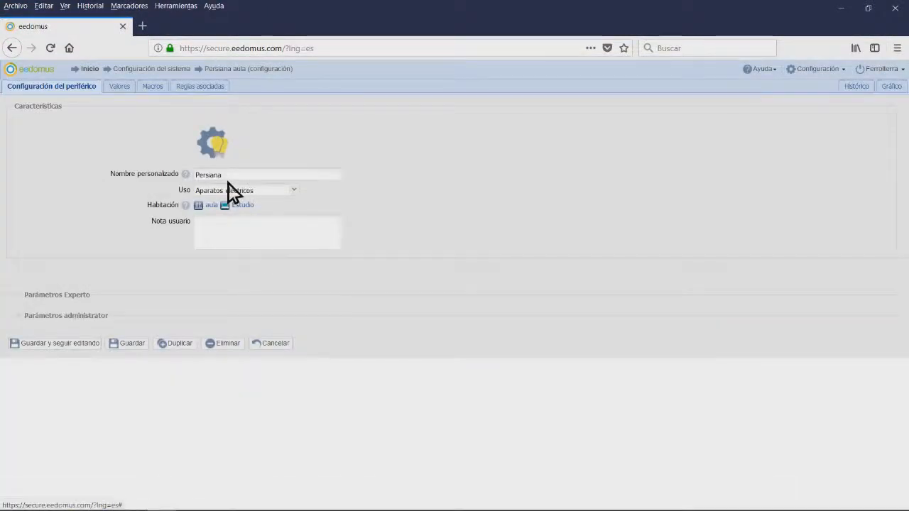
left_click(245, 190)
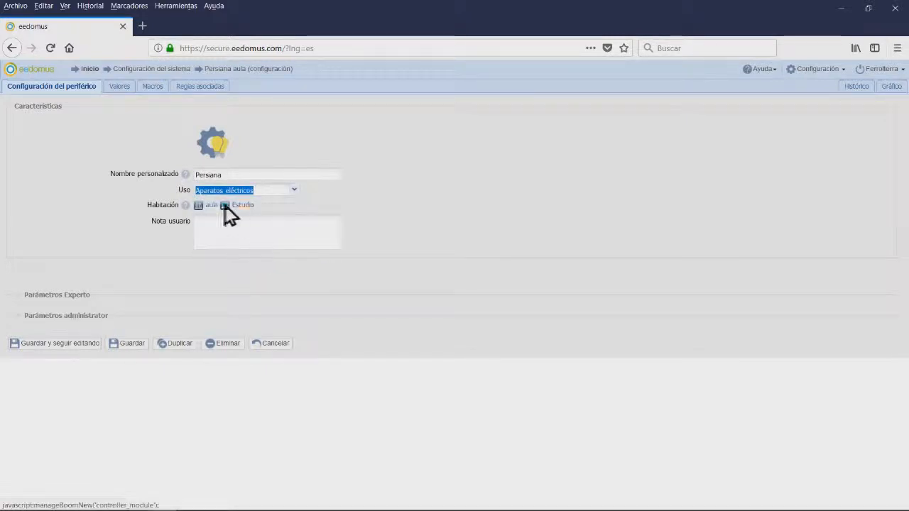
left_click(224, 204)
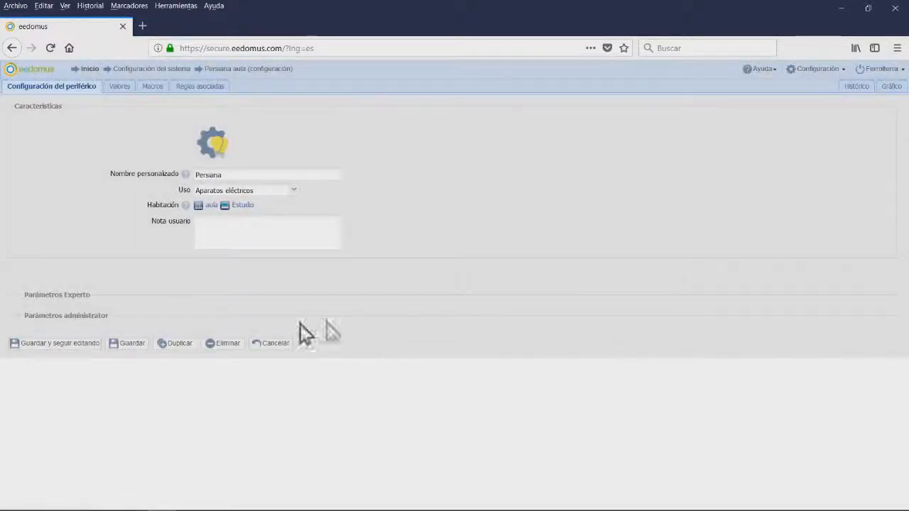
Assign Persiana Aula and Persiana Estudio closing actions to the scene's closed value
left_click(111, 87)
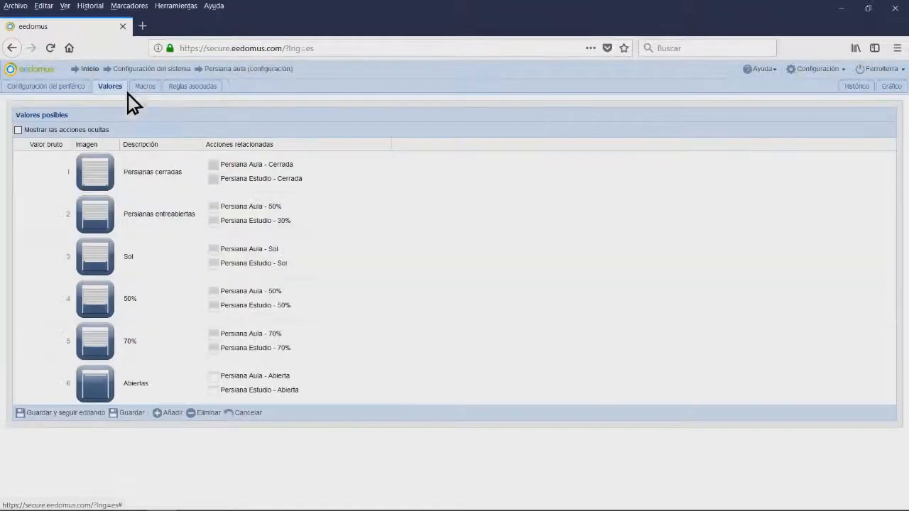
mouse_move(96, 258)
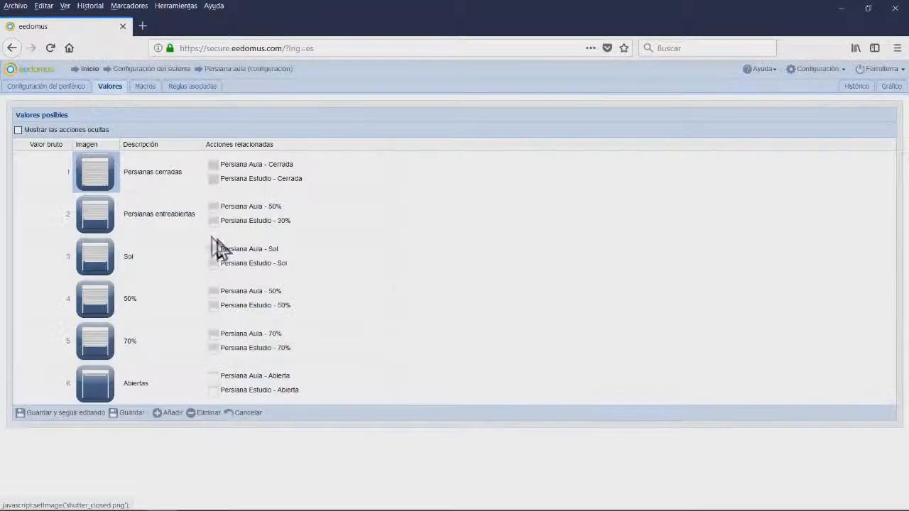
left_click(159, 174)
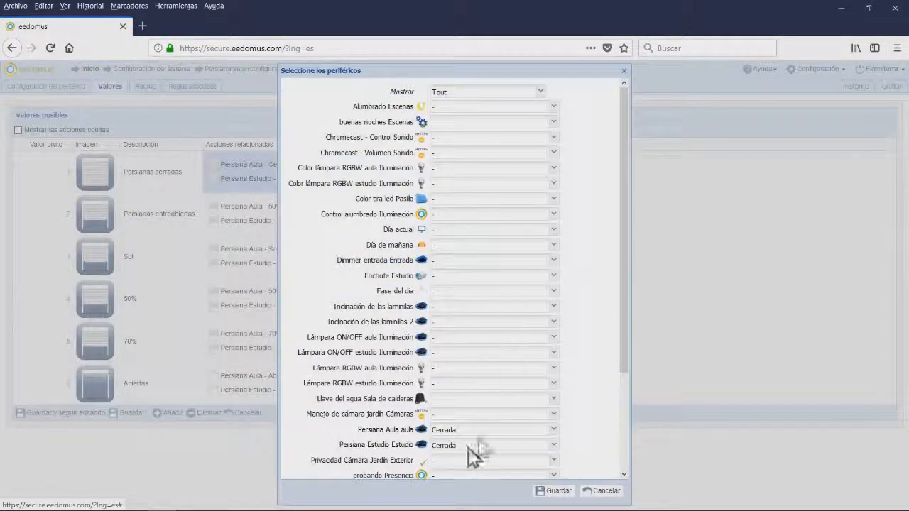
mouse_move(480, 395)
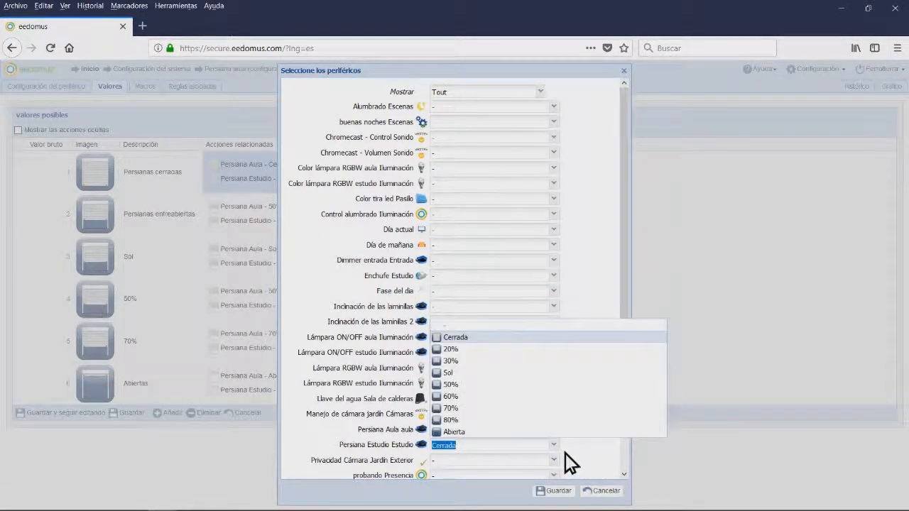
left_click(454, 337)
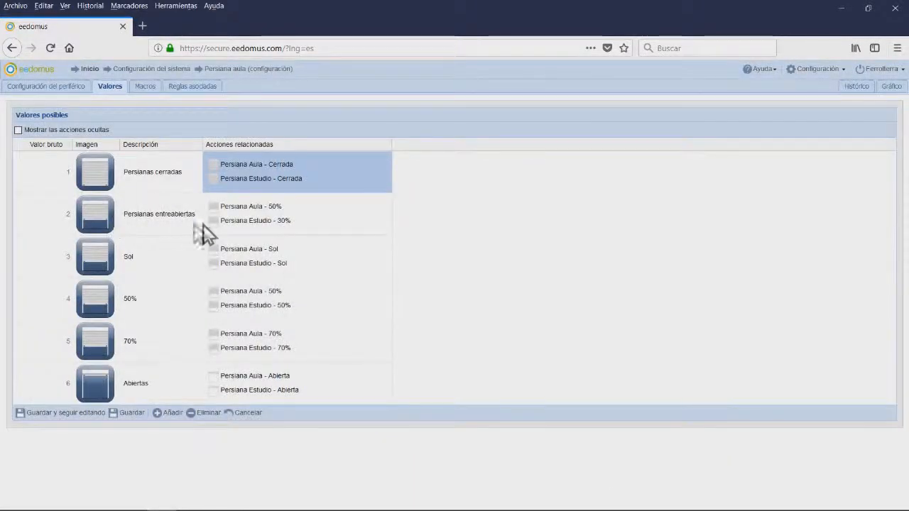
mouse_move(267, 277)
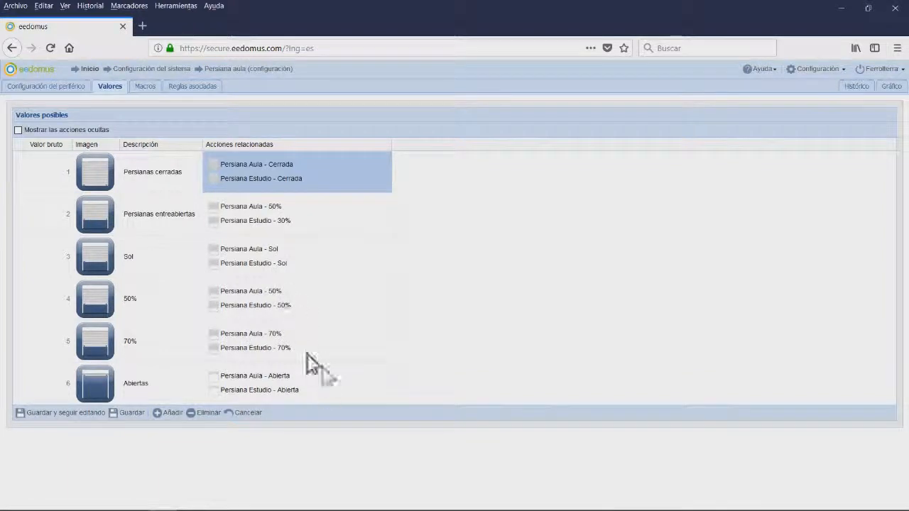
mouse_move(323, 405)
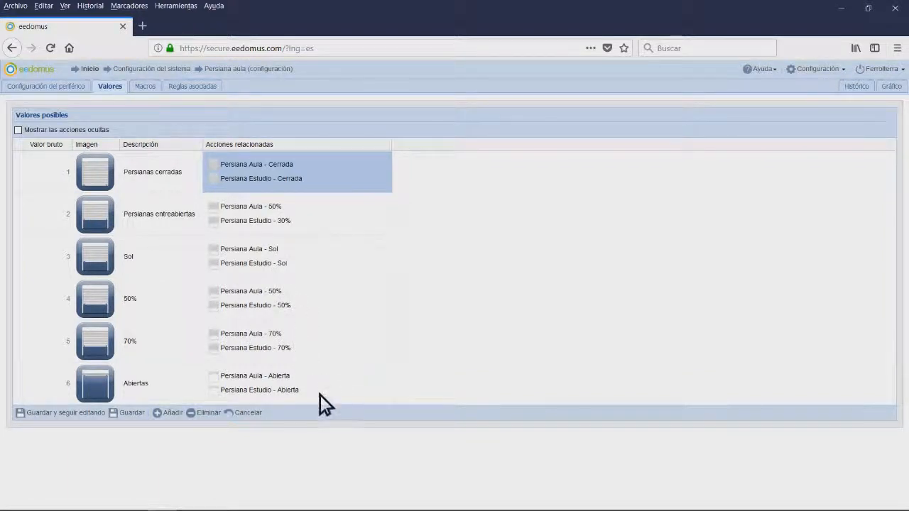
mouse_move(244, 439)
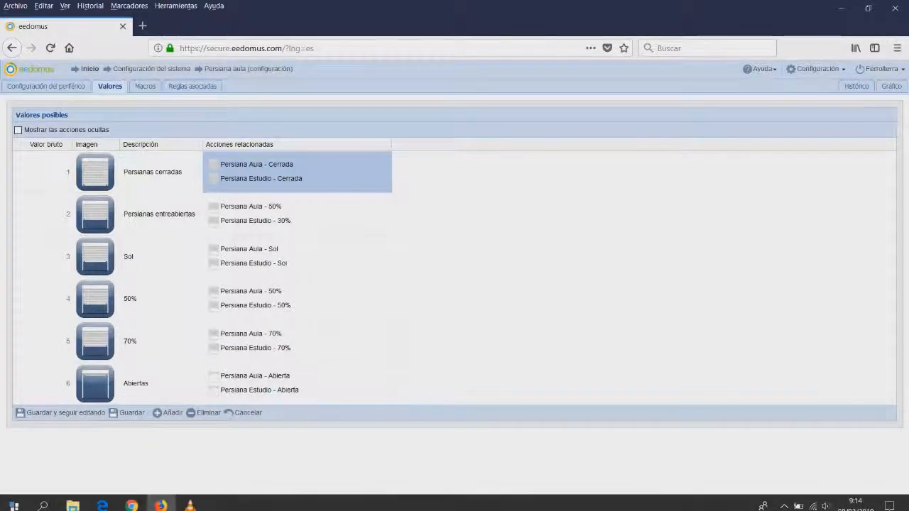
Load the Lámpara RGBW estudio's ENCENDER 2 MINUTOS macro, set On then Off, and save
left_click(90, 68)
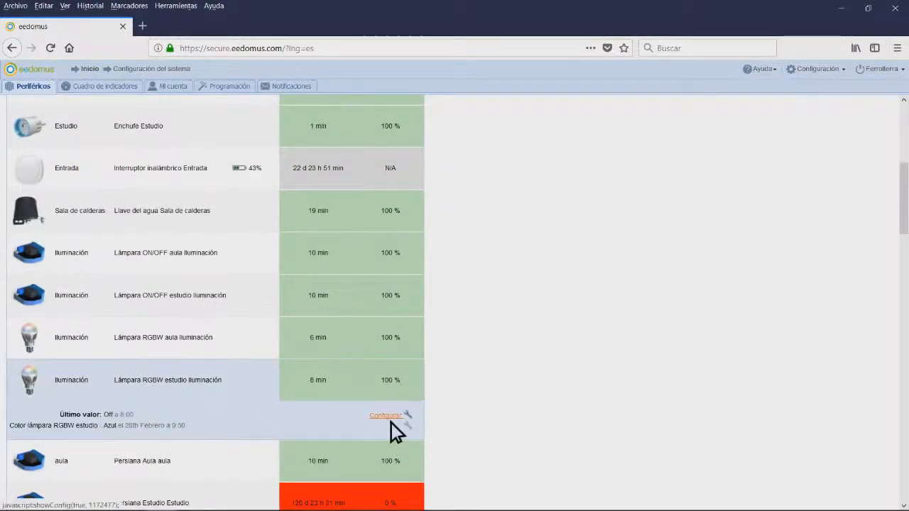
left_click(386, 415)
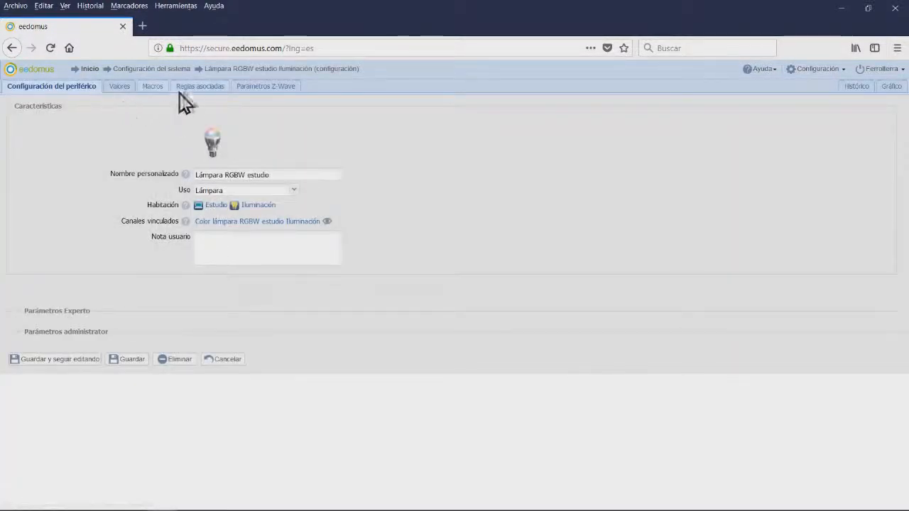
left_click(142, 87)
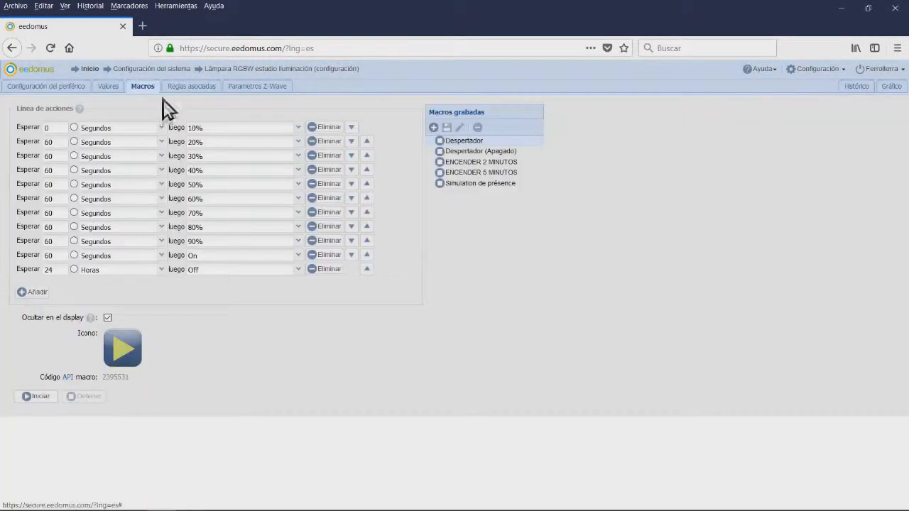
mouse_move(461, 170)
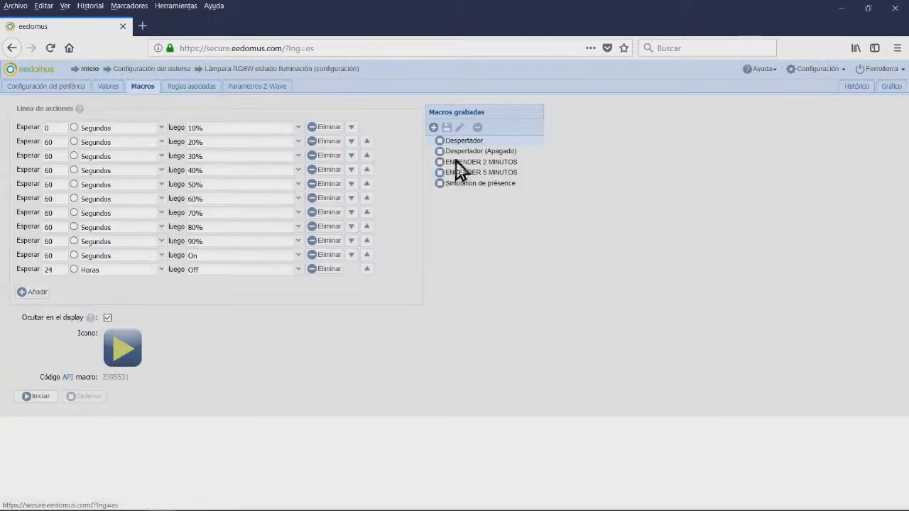
mouse_move(433, 128)
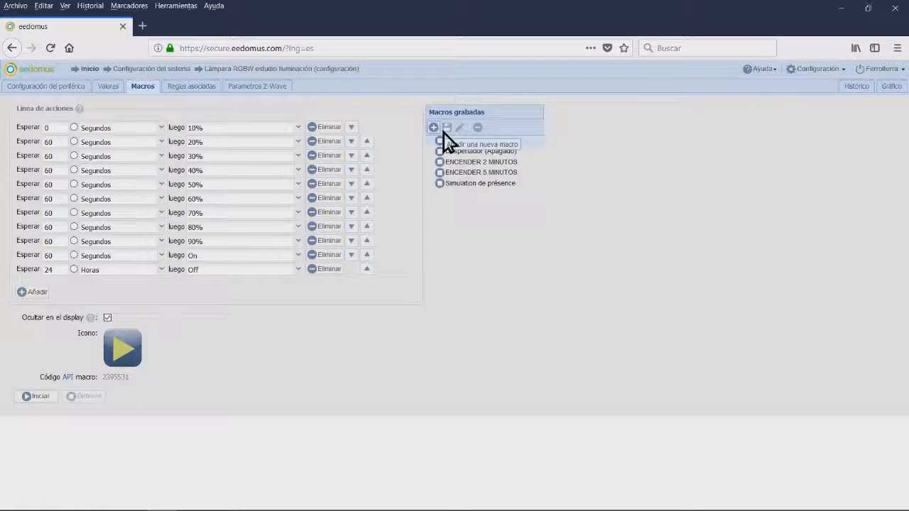
left_click(463, 140)
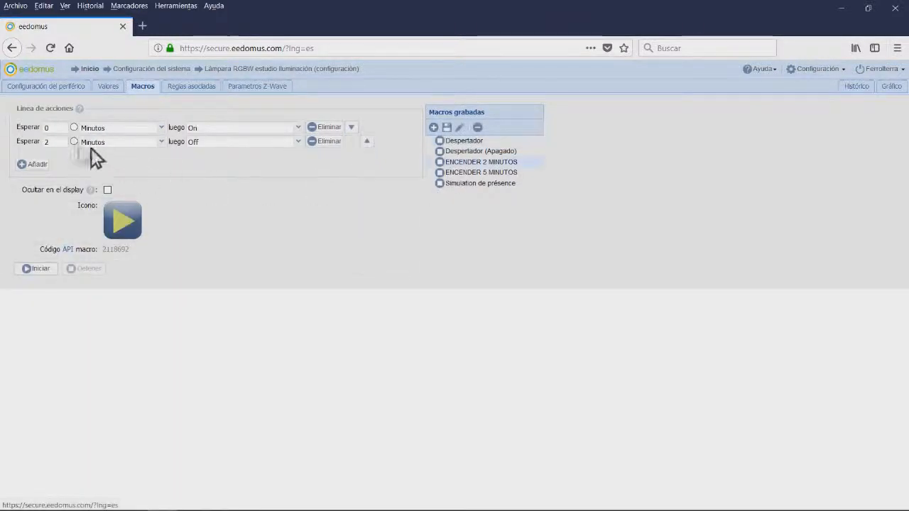
mouse_move(177, 145)
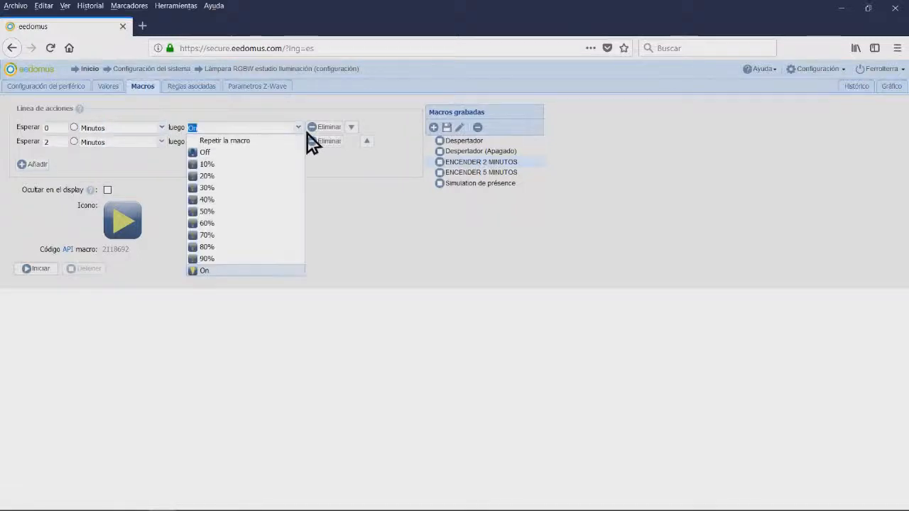
left_click(204, 152)
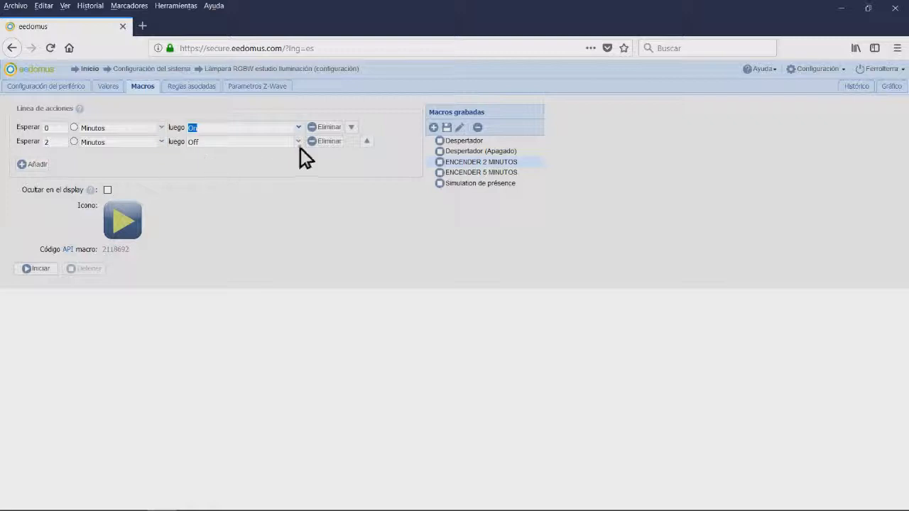
mouse_move(446, 128)
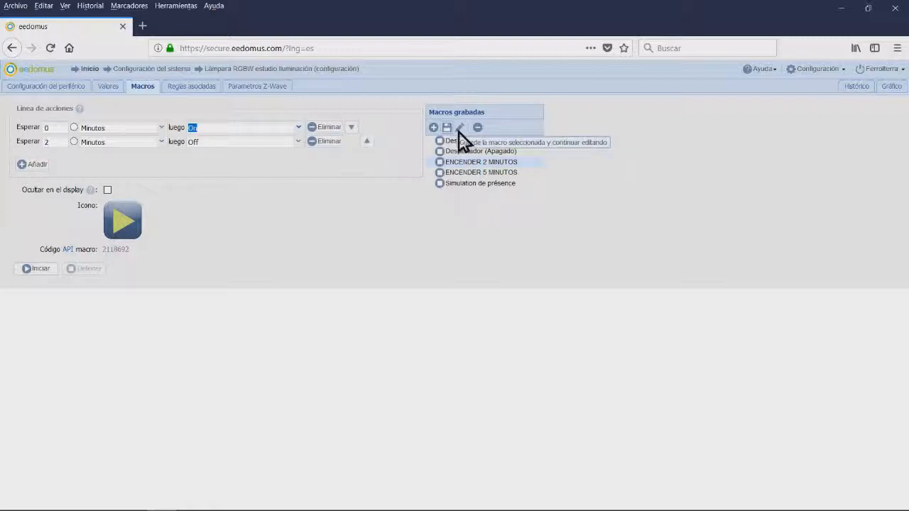
left_click(89, 68)
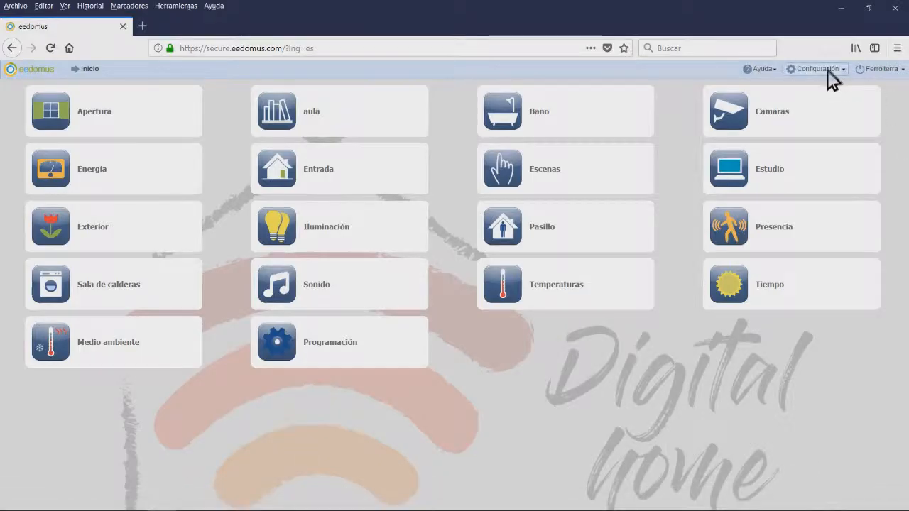
List the rules associated with the Pulsador Escenas scene switch
left_click(816, 68)
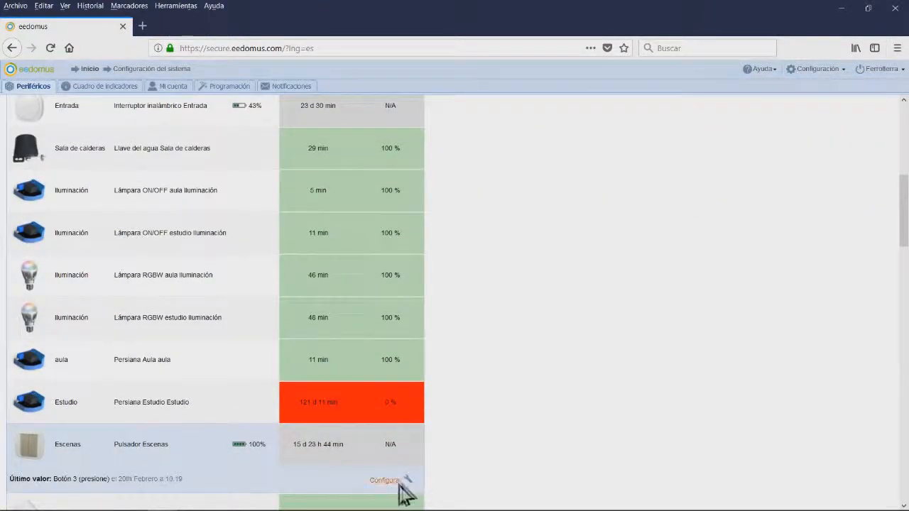
left_click(383, 480)
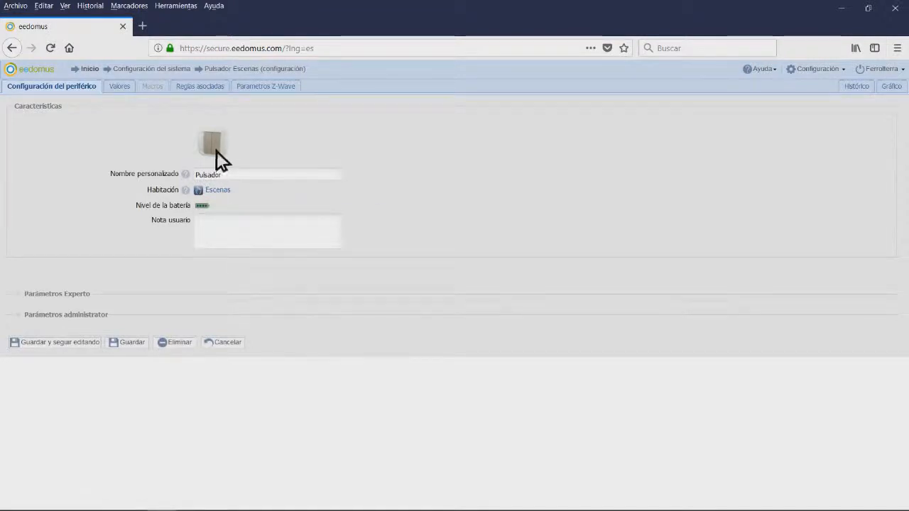
left_click(120, 86)
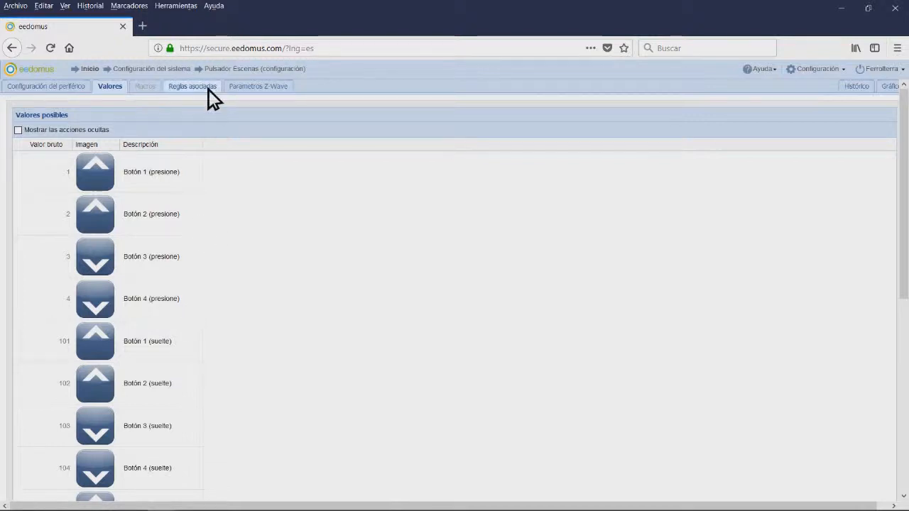
left_click(192, 87)
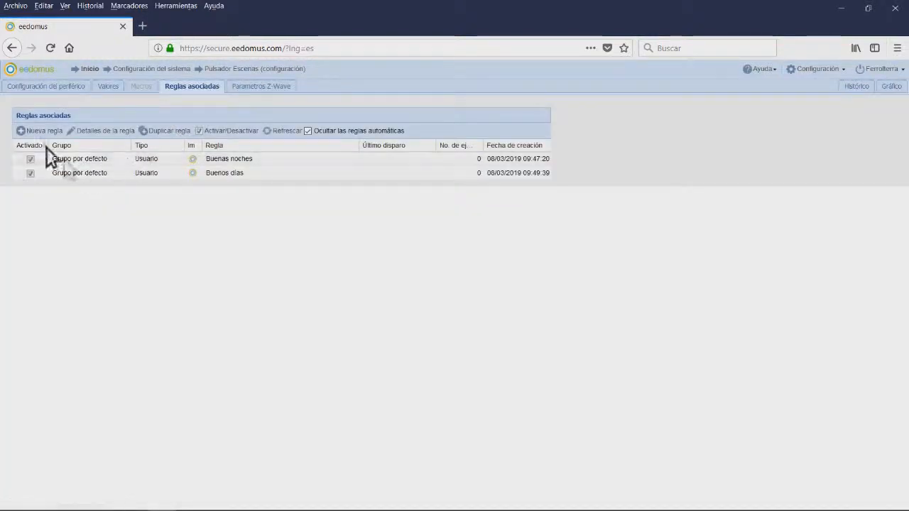
mouse_move(86, 173)
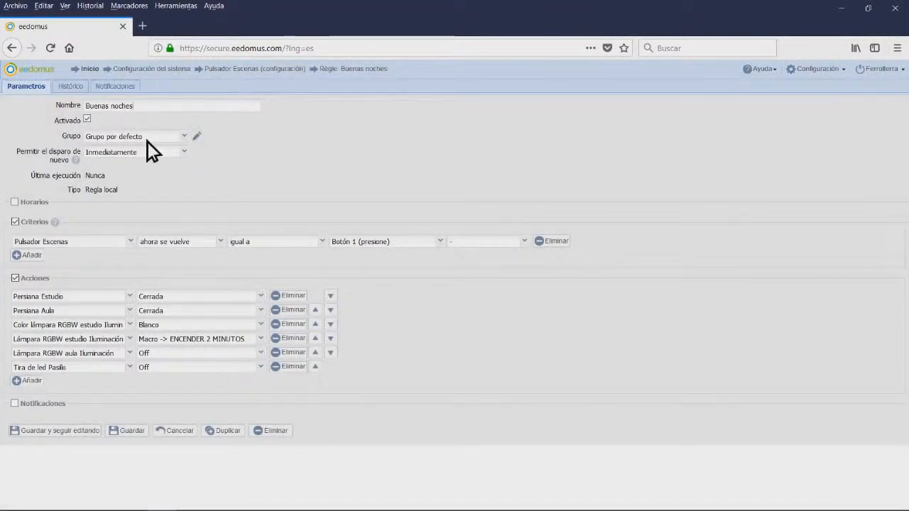
mouse_move(149, 224)
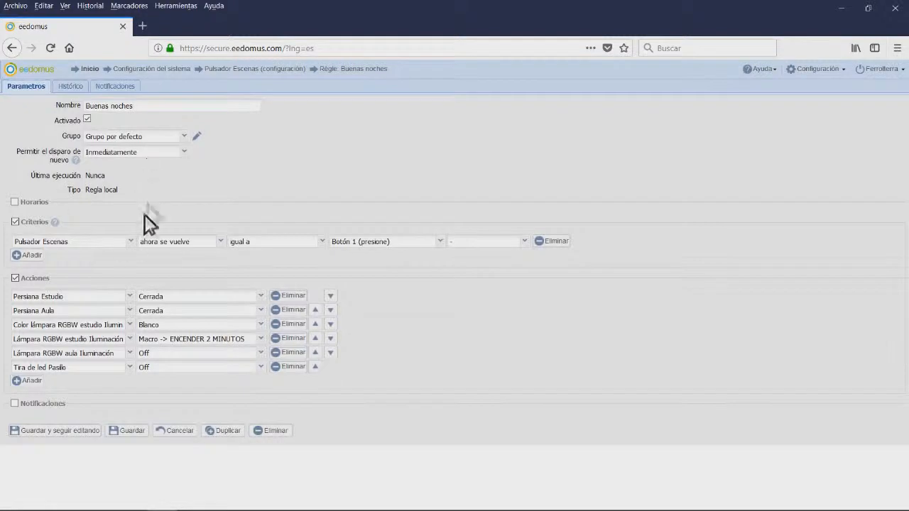
mouse_move(139, 263)
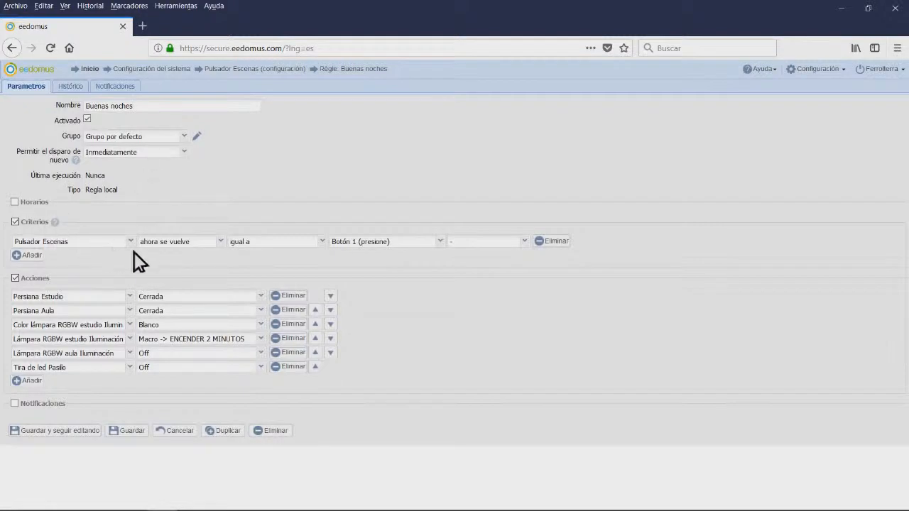
Inspect Buenas noches rule's Pulsador Escenas Botón 1 criterion and its first action
left_click(71, 241)
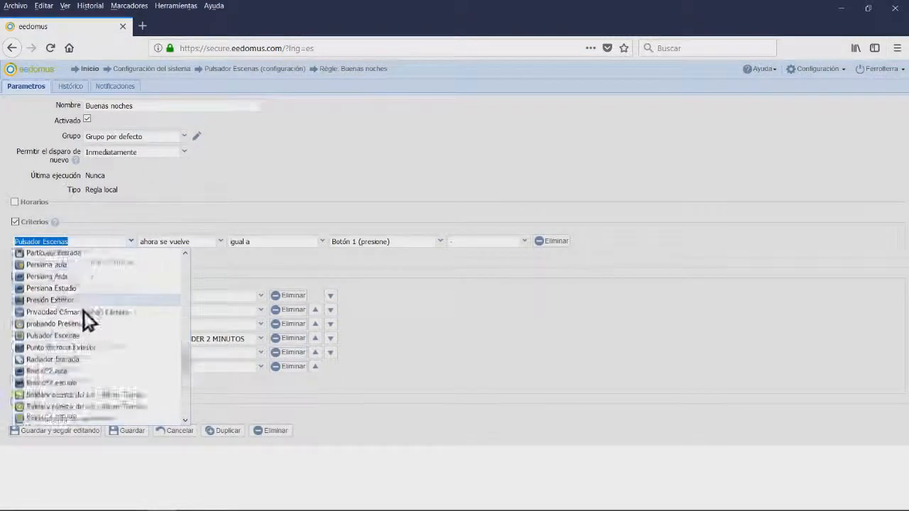
scroll("down", 3)
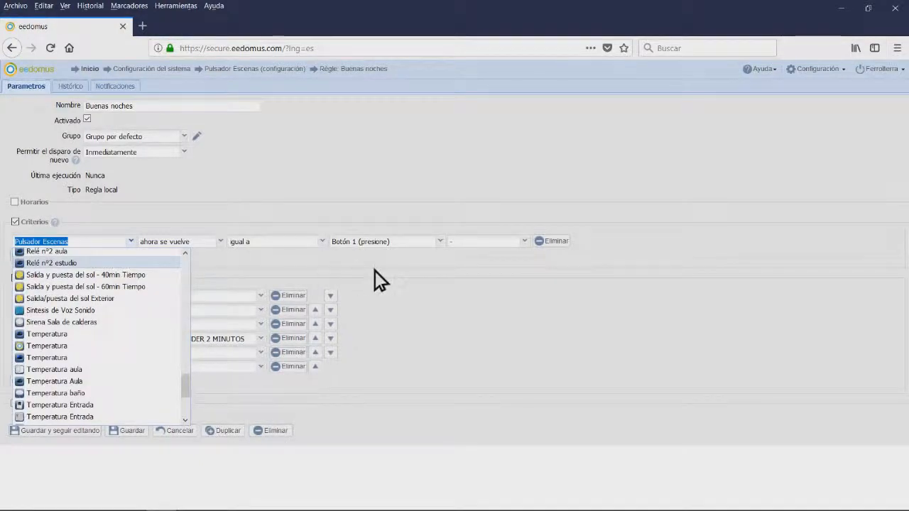
left_click(384, 242)
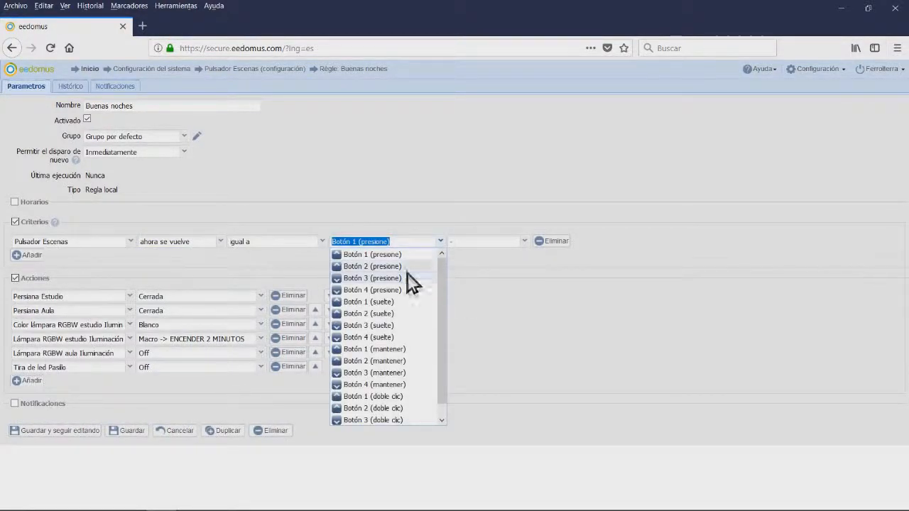
left_click(372, 254)
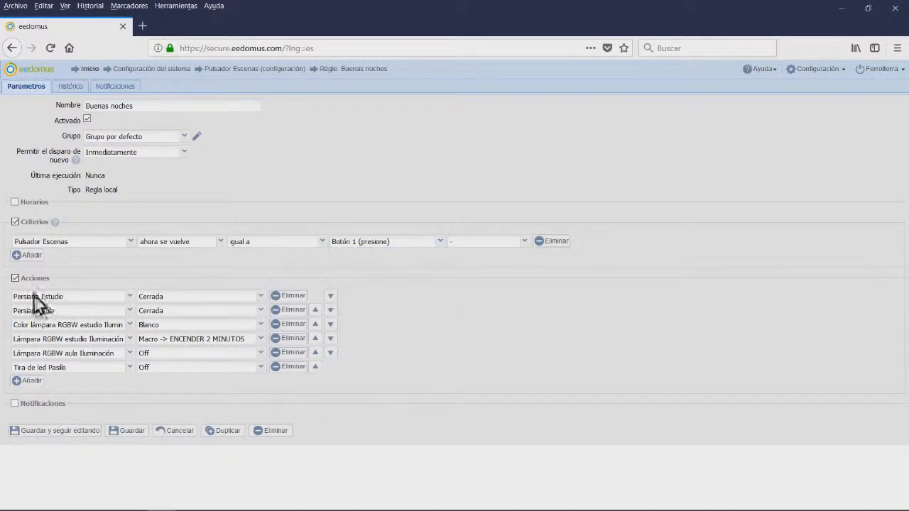
mouse_move(154, 315)
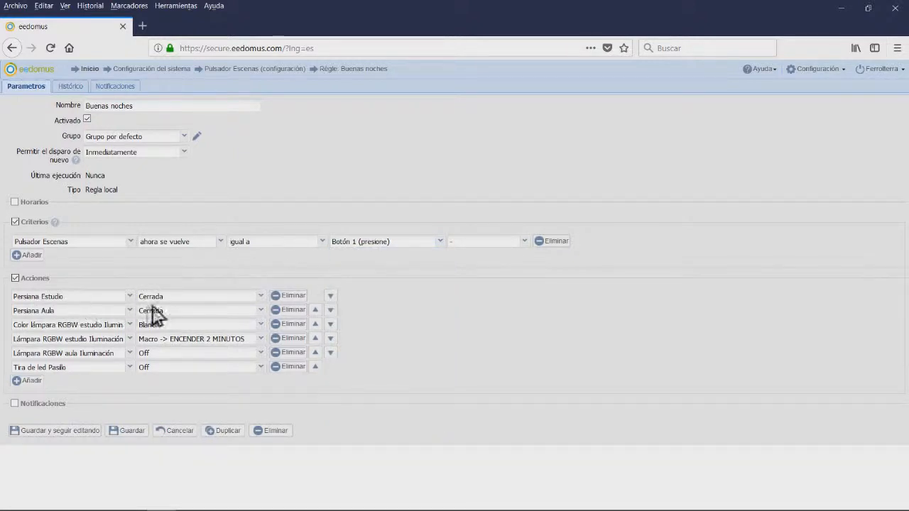
left_click(68, 297)
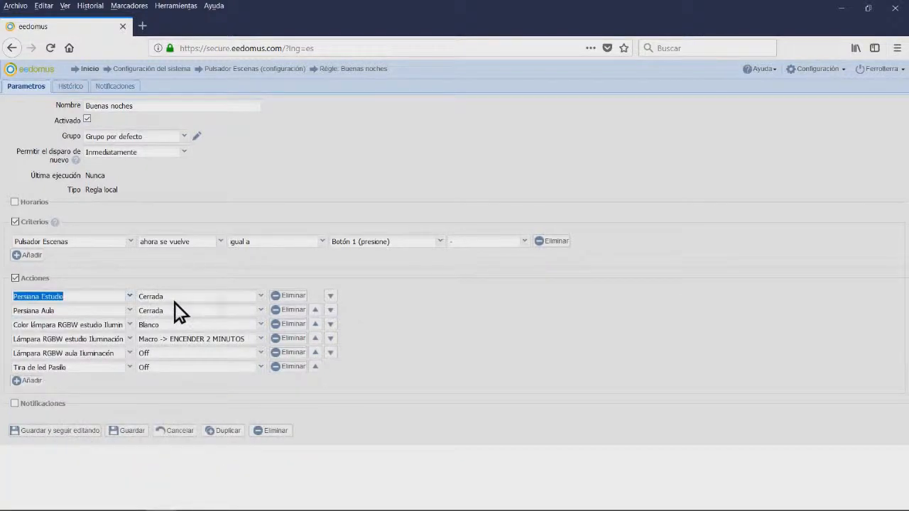
left_click(199, 297)
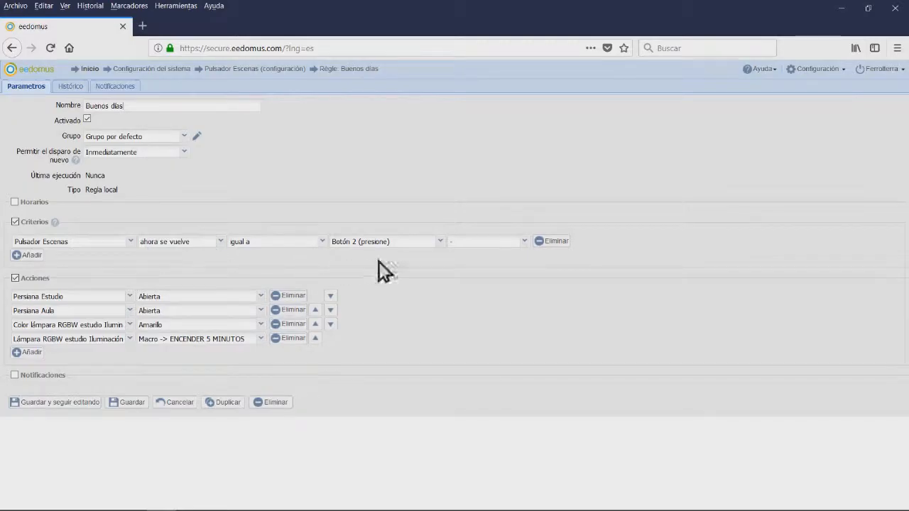
Check the Buenos días rule's Botón criterion dropdown and leave it unchanged
left_click(384, 242)
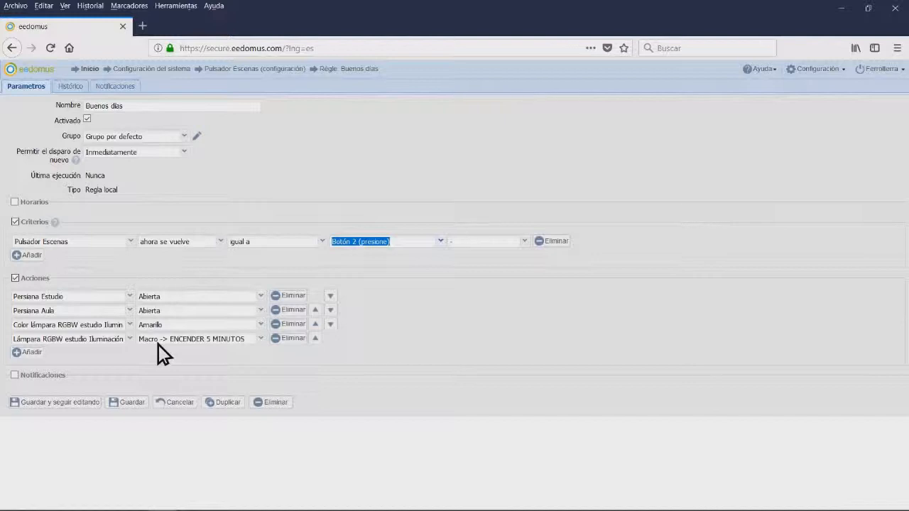
left_click(386, 241)
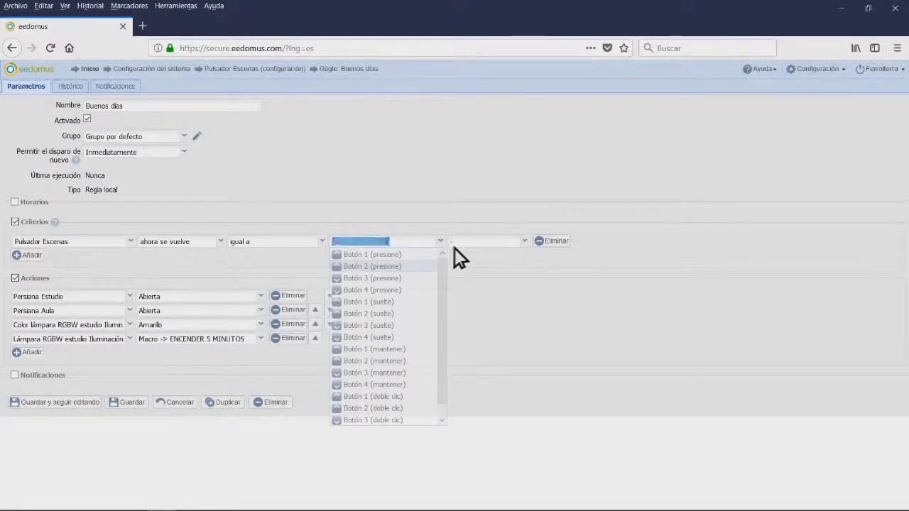
left_click(372, 266)
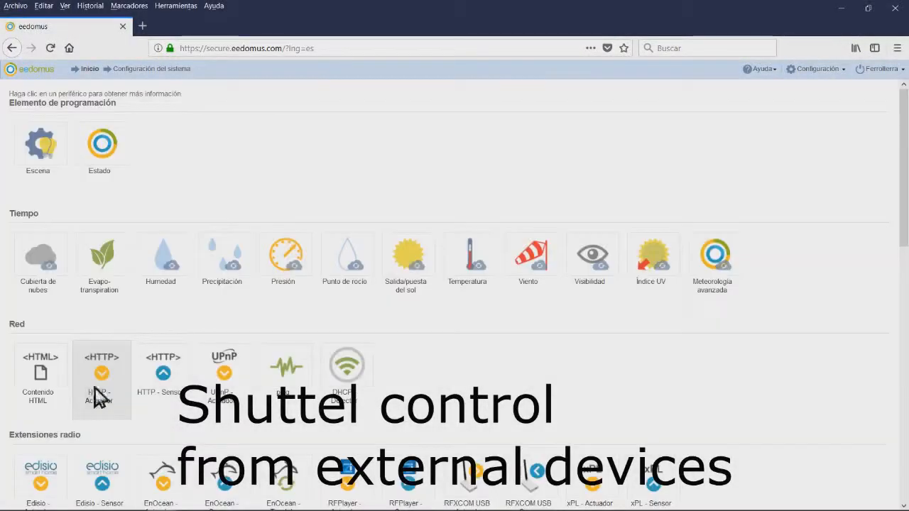
mouse_move(409, 255)
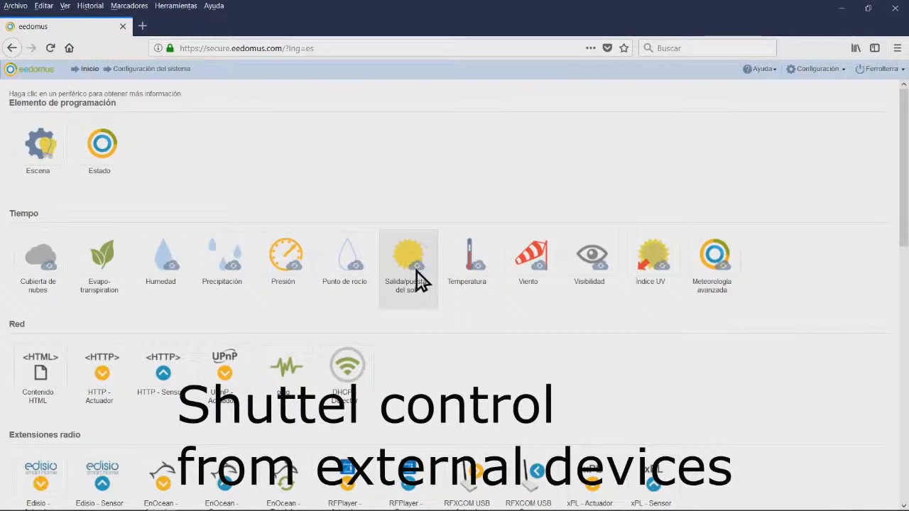
Show the Salida/puesta del sol peripheral's description under Tiempo in the catalogue
left_click(409, 252)
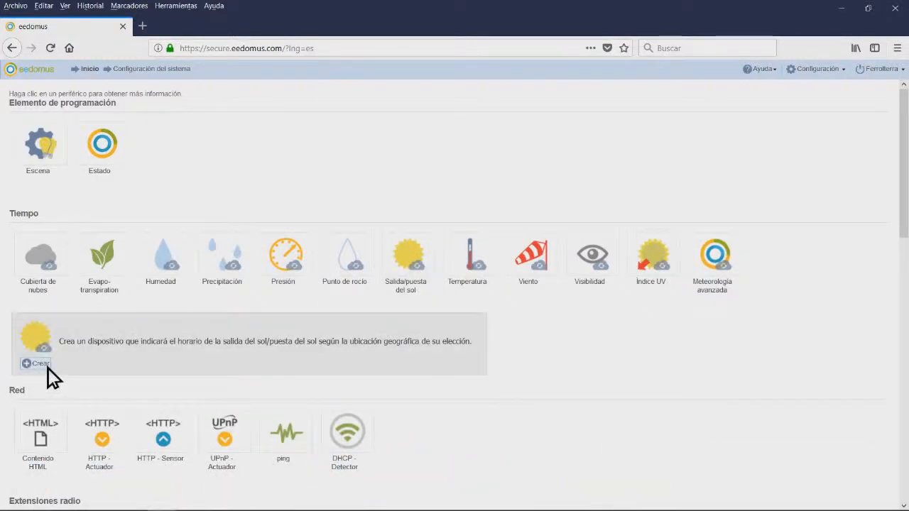
left_click(37, 364)
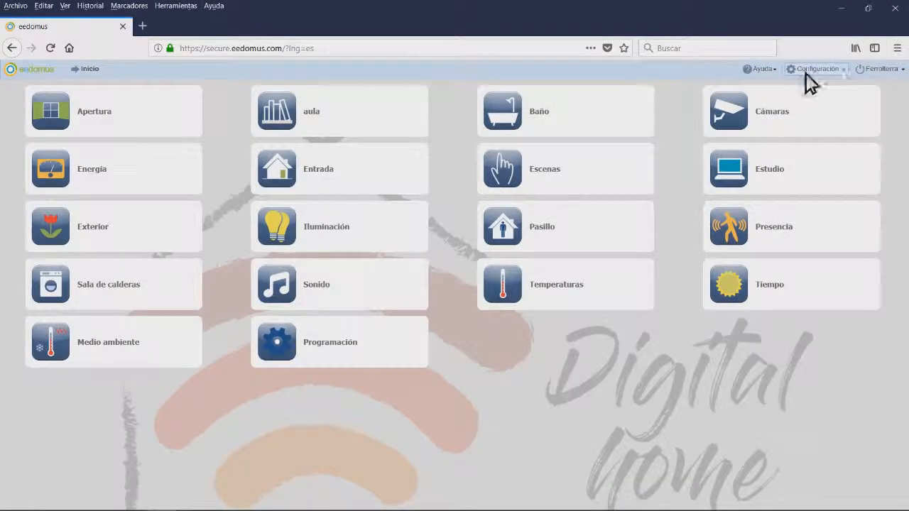
left_click(817, 68)
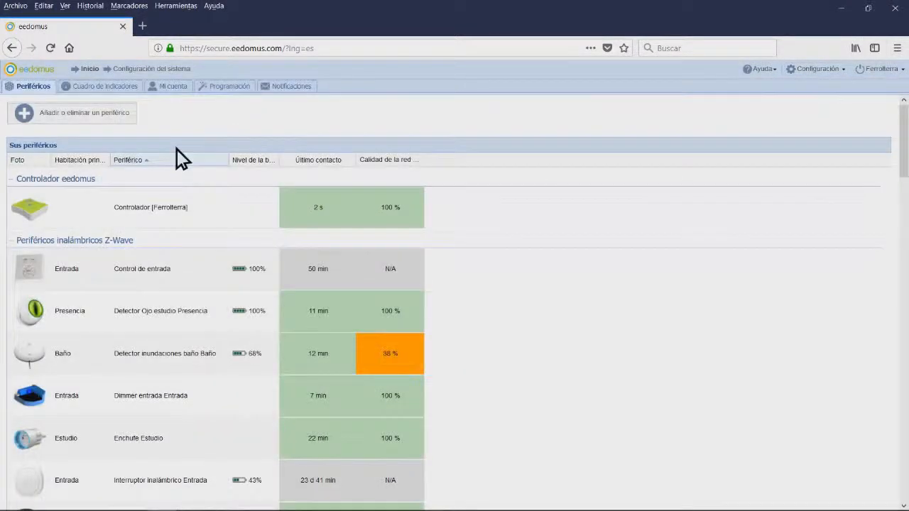
left_click(84, 113)
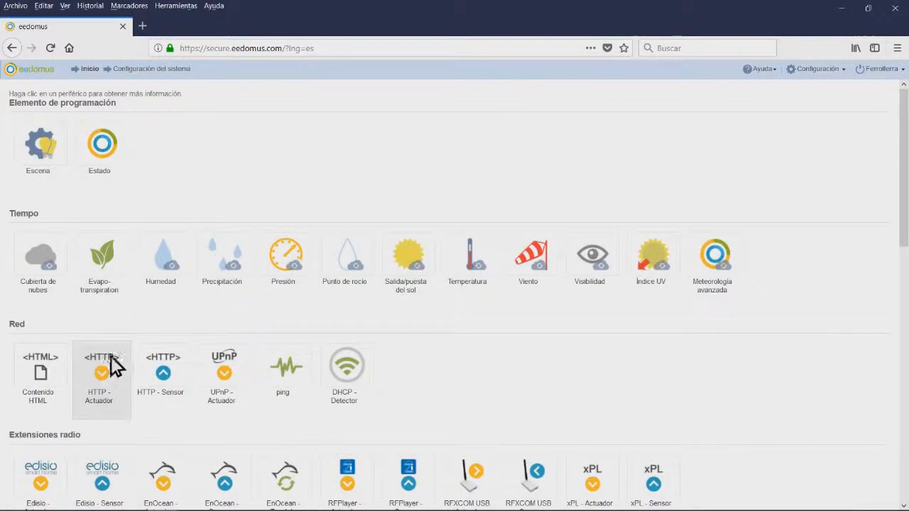
mouse_move(409, 267)
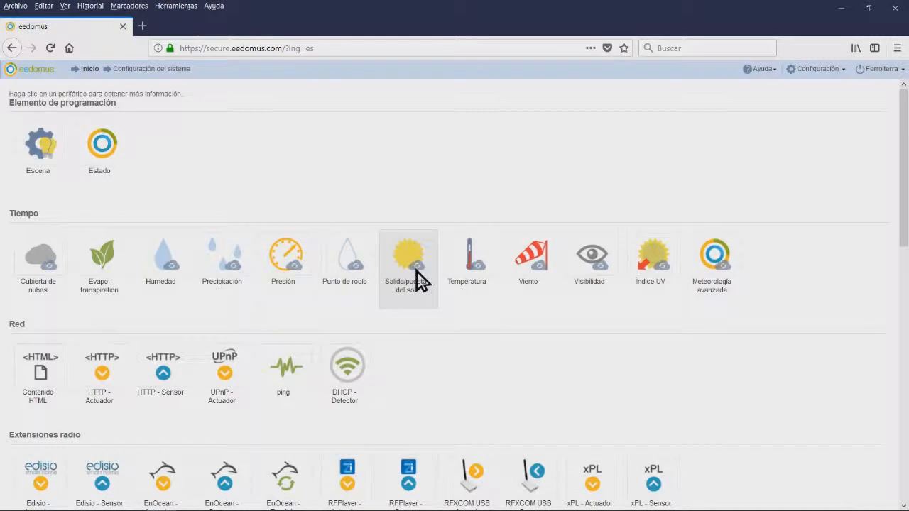
left_click(409, 252)
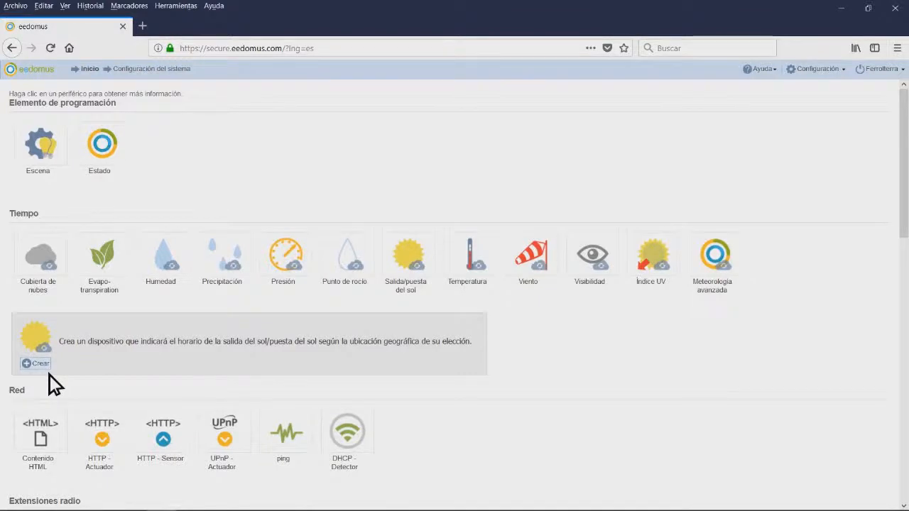
Create the sunrise/sunset peripheral and look up Ferrol on the GPS map, cancelling to keep the existing coordinates
left_click(36, 364)
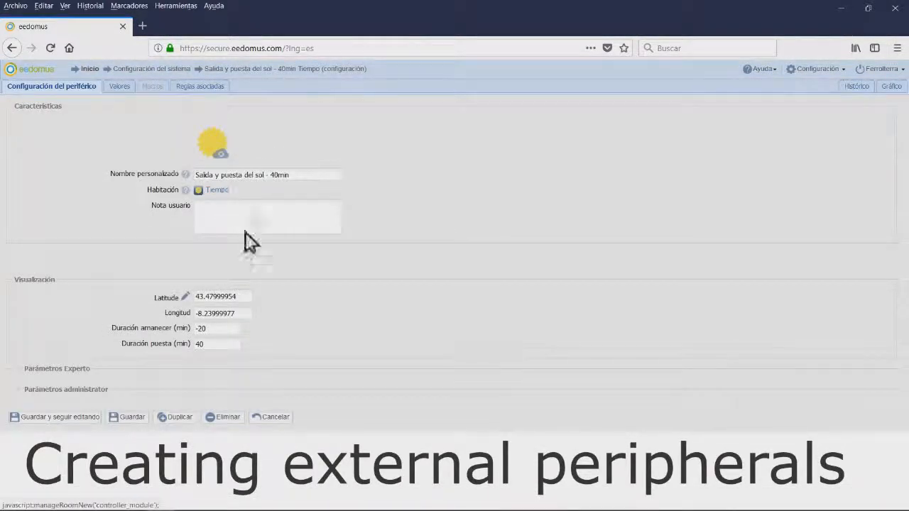
left_click(185, 297)
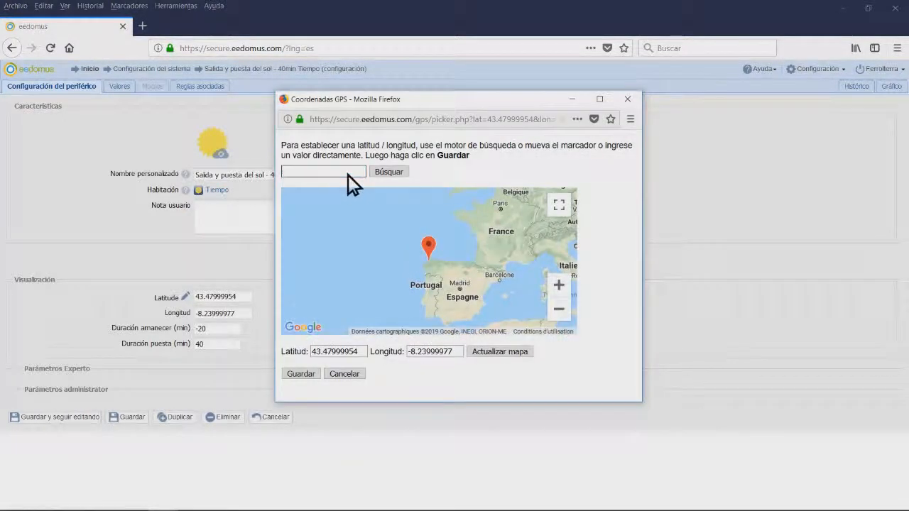
type("Ferrol")
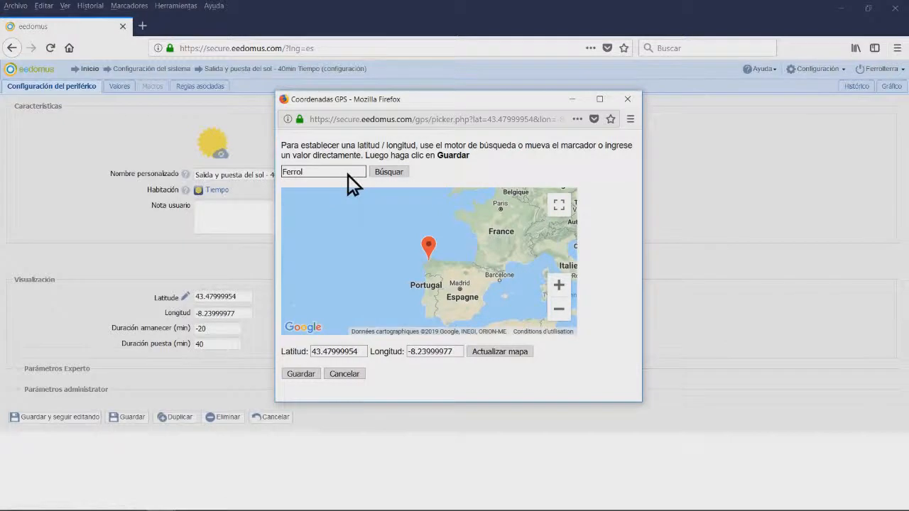
left_click(389, 170)
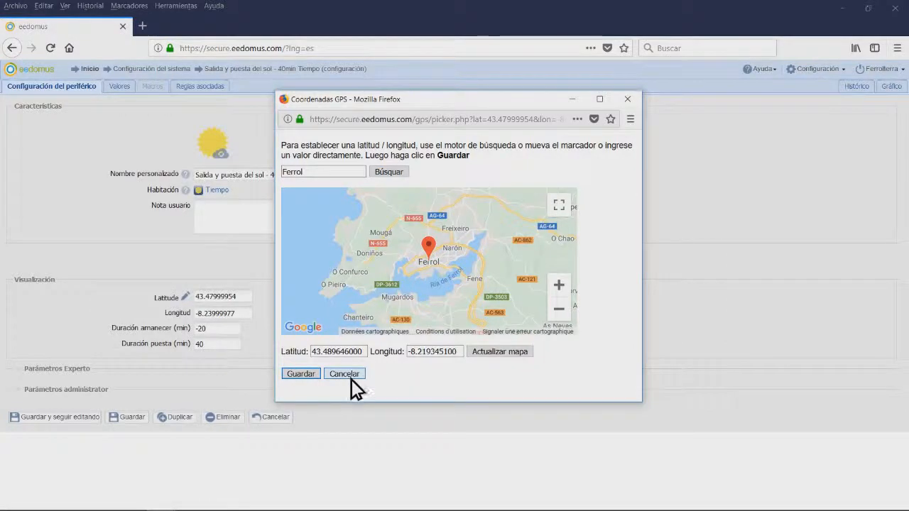
left_click(344, 374)
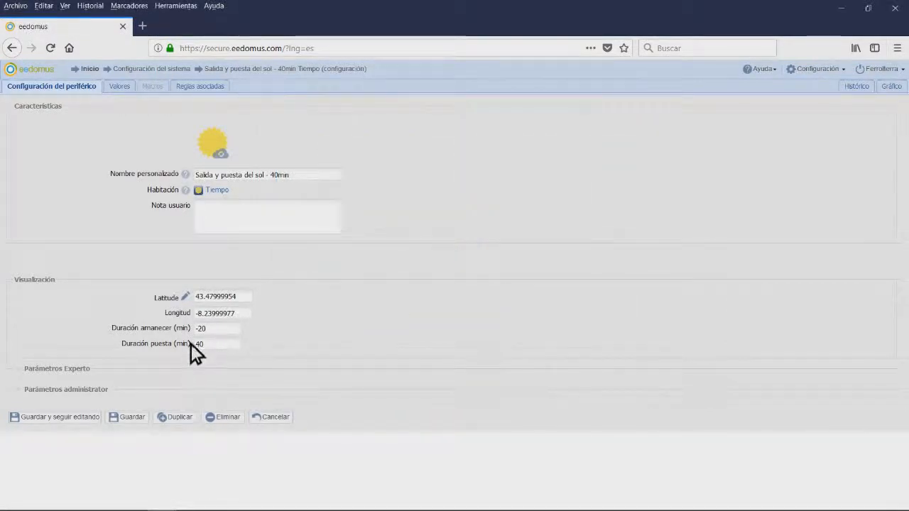
left_click(216, 344)
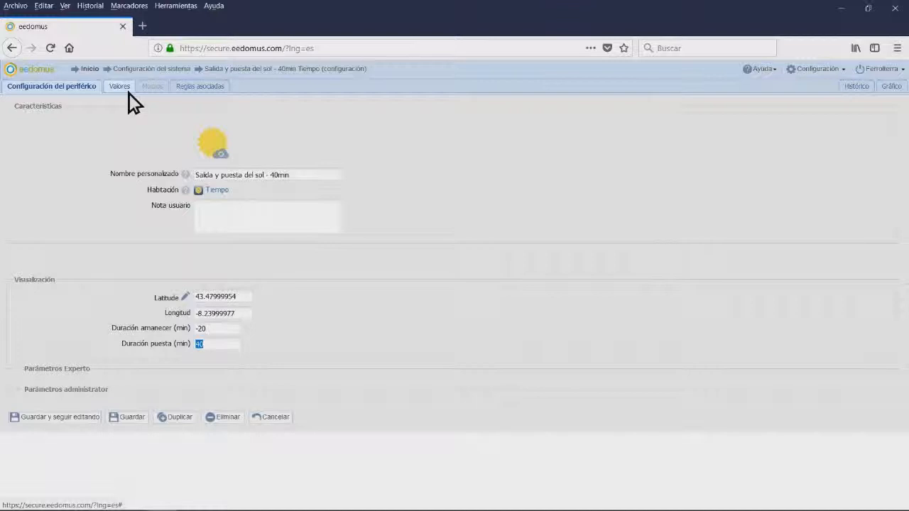
Save the peripheral so its night, getting dark, dawning and day values are listed
left_click(120, 87)
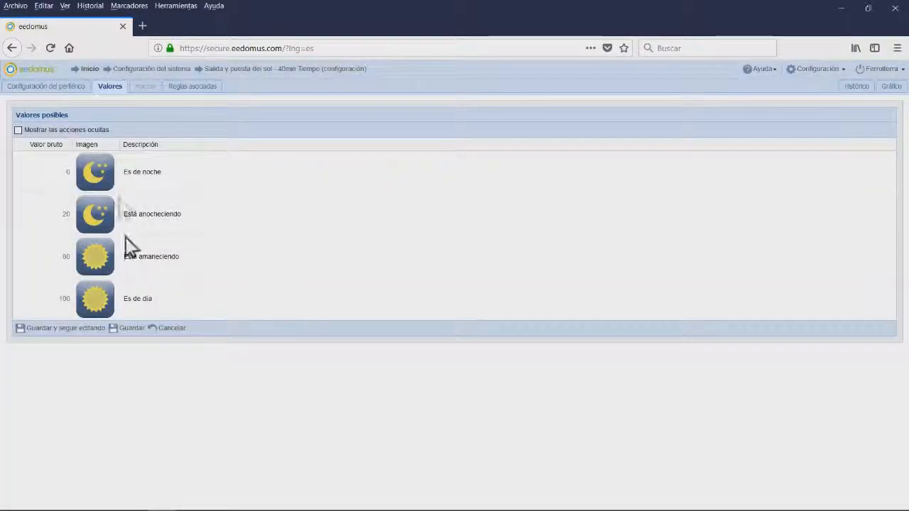
mouse_move(92, 309)
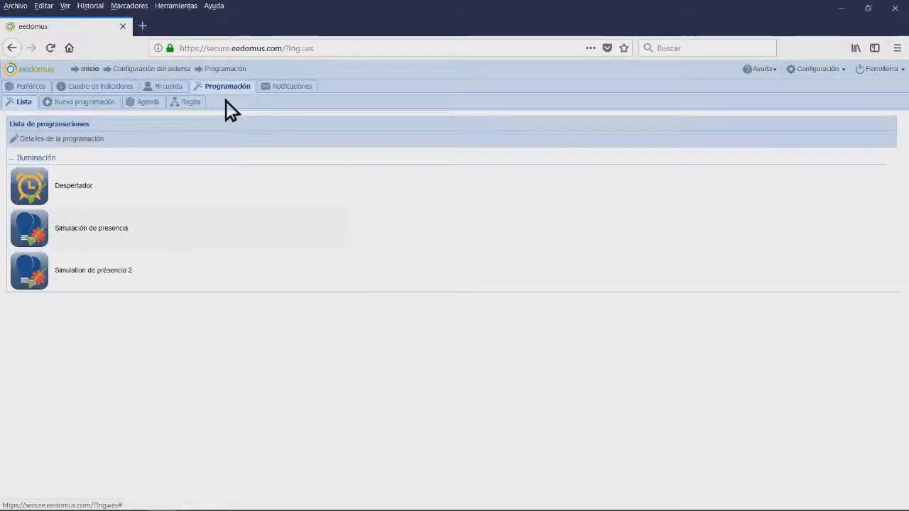
Open the Está anocheciendo-40min rule from Reglas and check its re-trigger setting
left_click(191, 103)
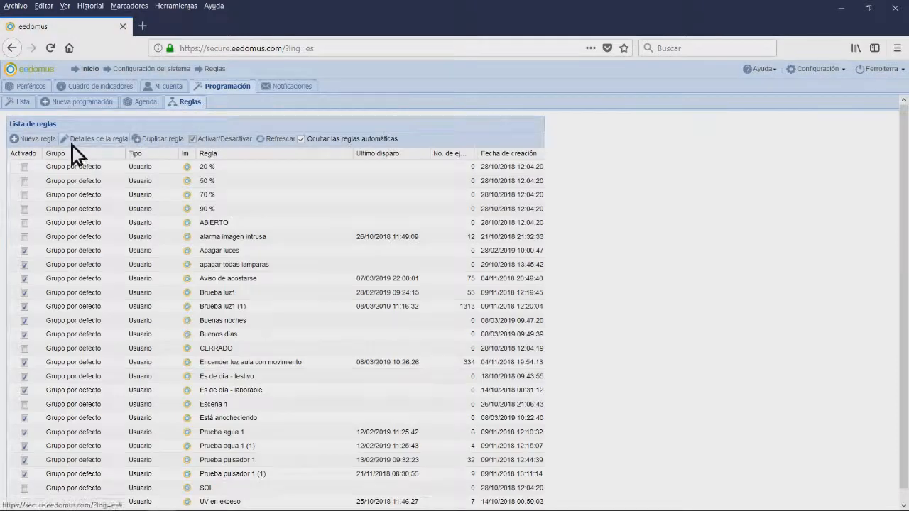
left_click(34, 139)
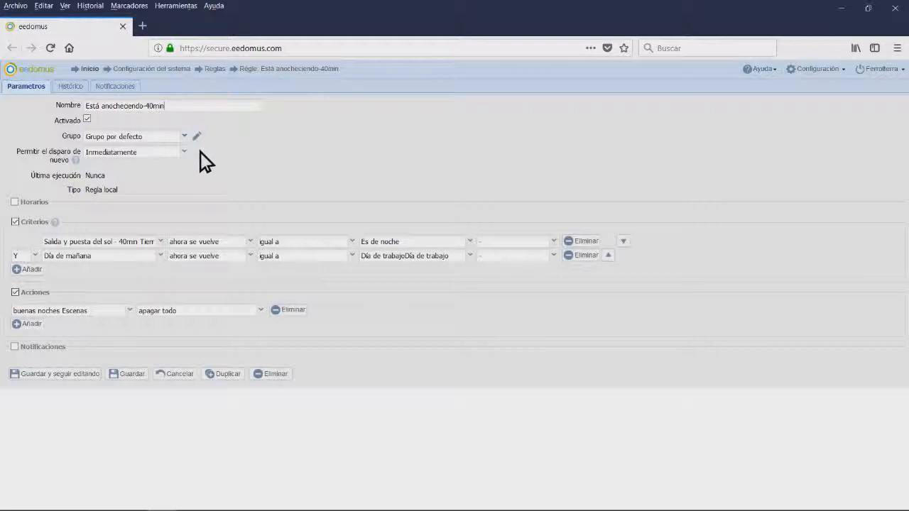
left_click(130, 151)
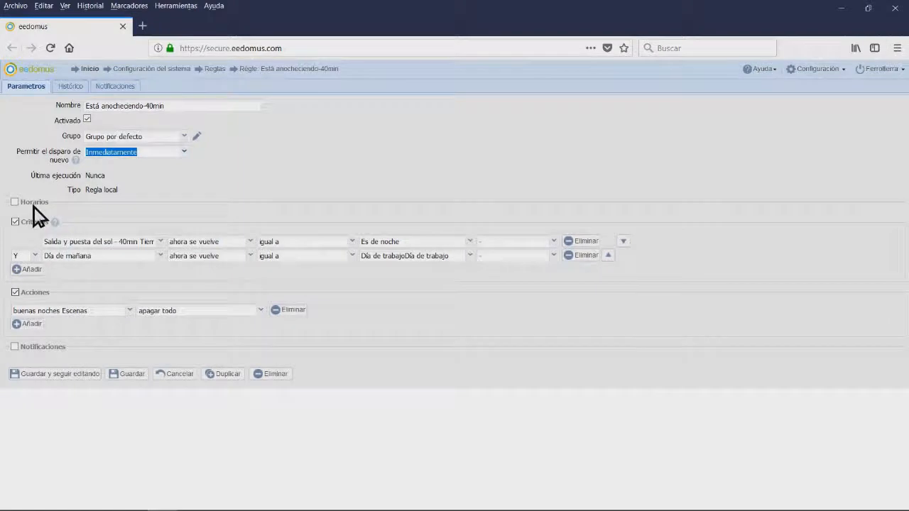
mouse_move(71, 258)
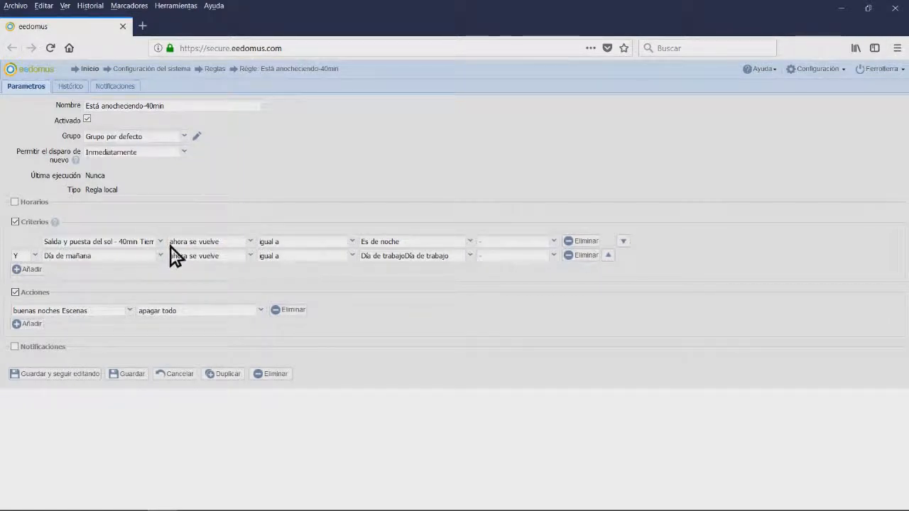
Review the dusk criterion's watched device and trigger condition, leaving 'becomes night' unchanged
left_click(100, 242)
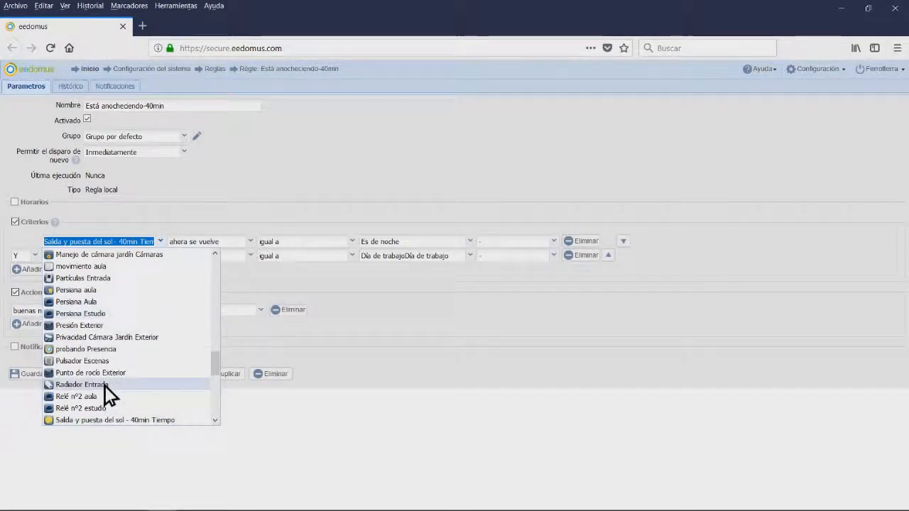
scroll("down", 3)
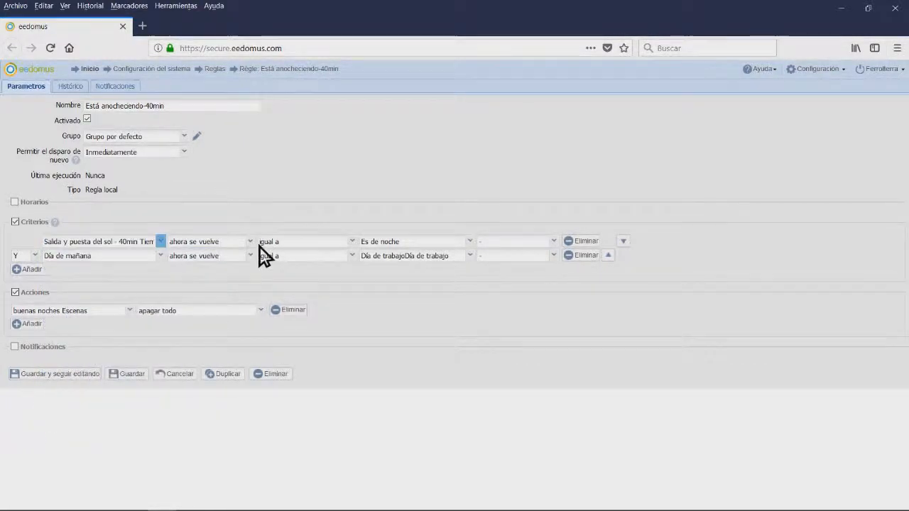
left_click(244, 255)
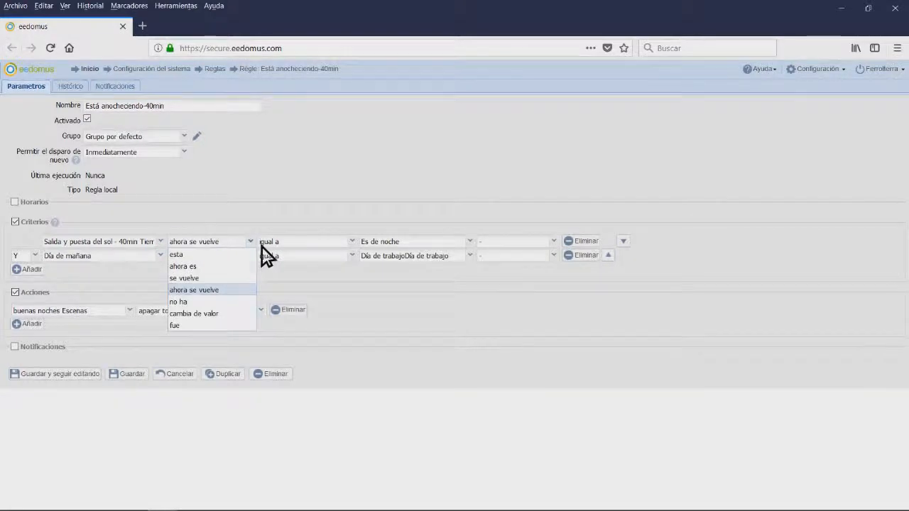
left_click(194, 290)
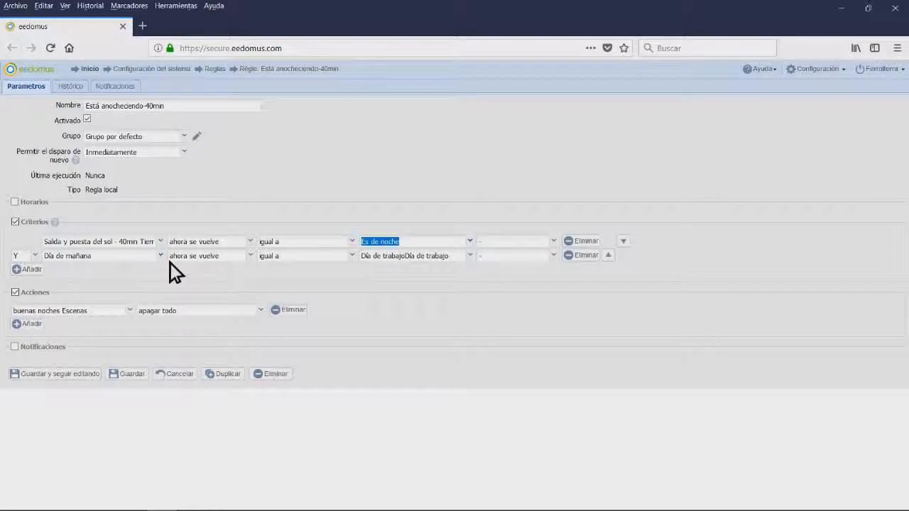
mouse_move(482, 277)
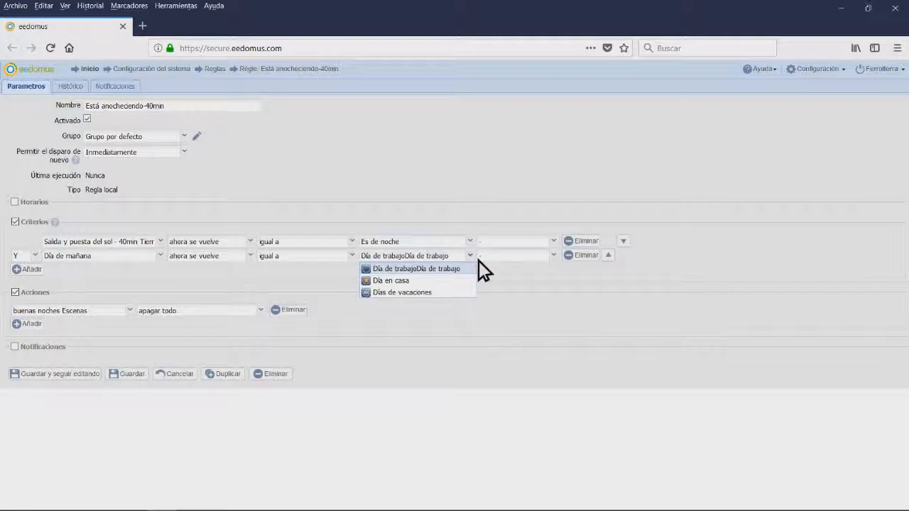
left_click(416, 268)
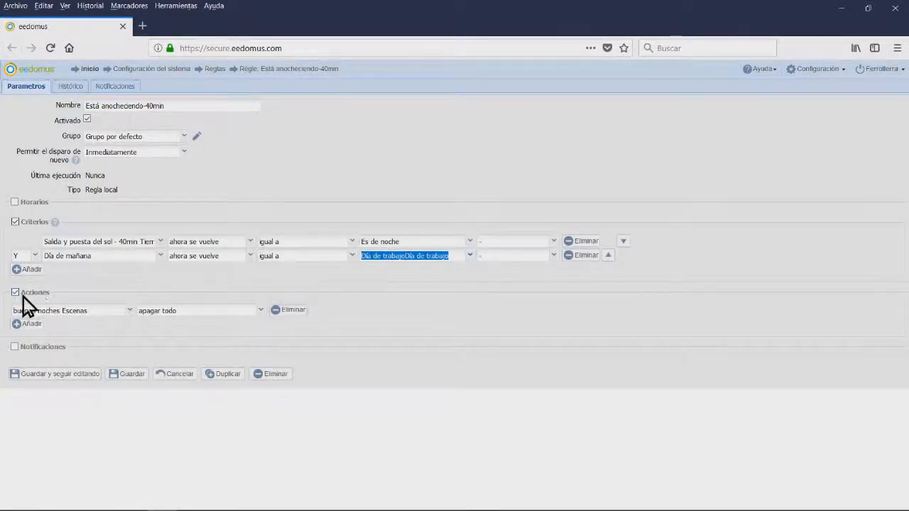
mouse_move(149, 327)
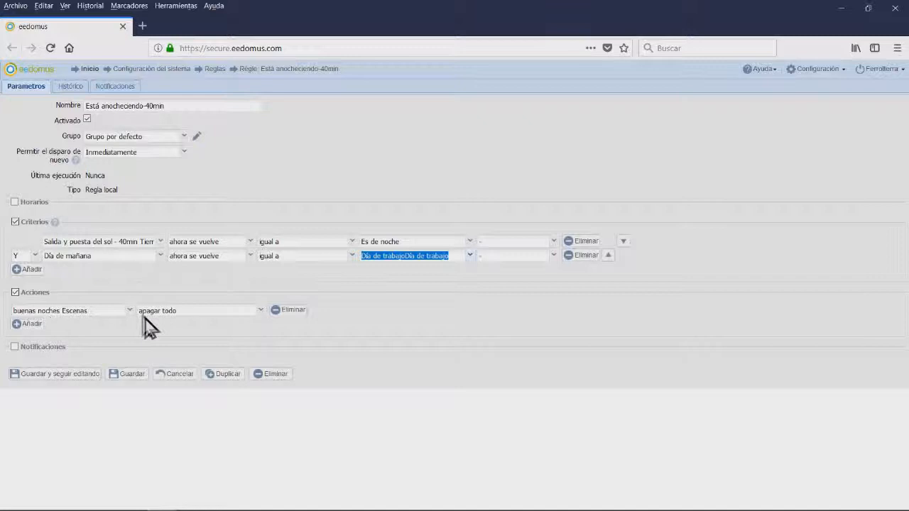
left_click(71, 310)
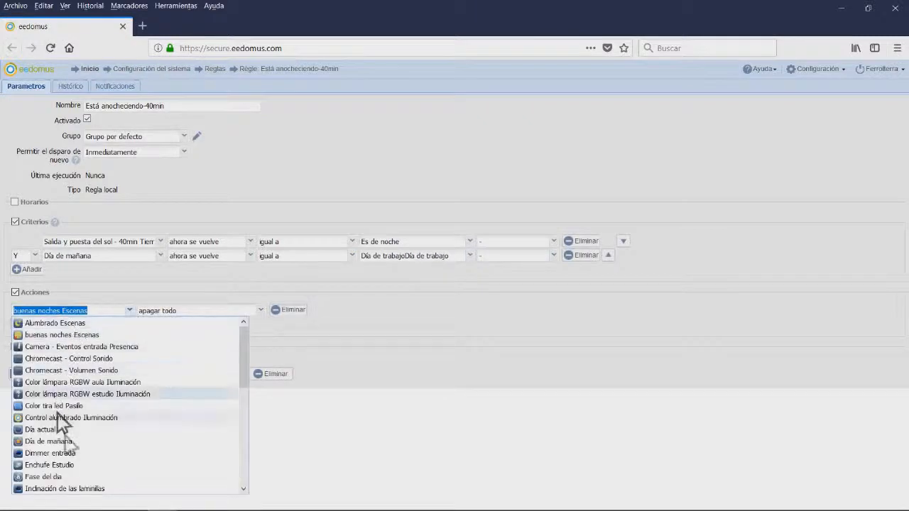
scroll("down", 3)
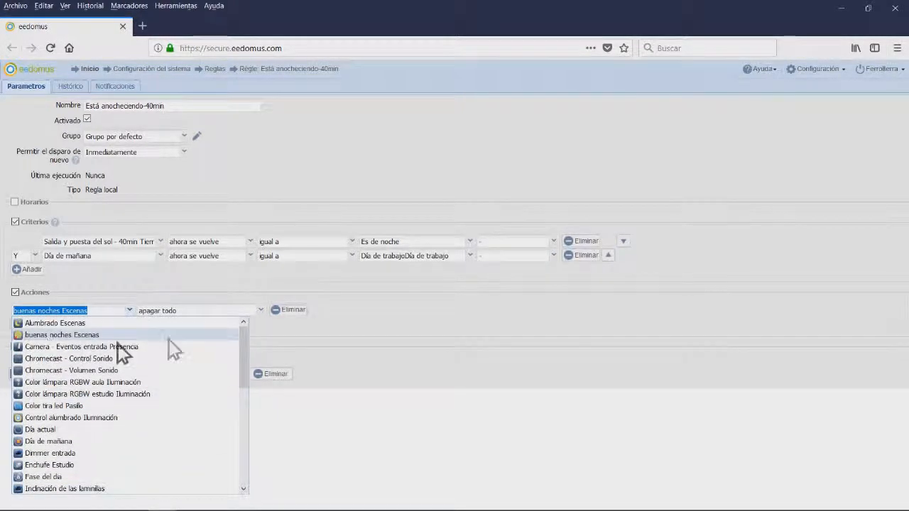
left_click(199, 309)
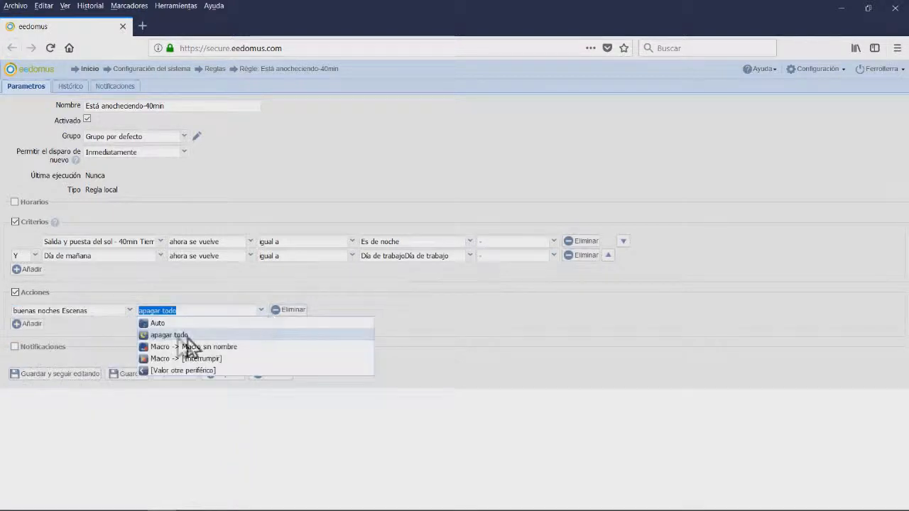
mouse_move(182, 376)
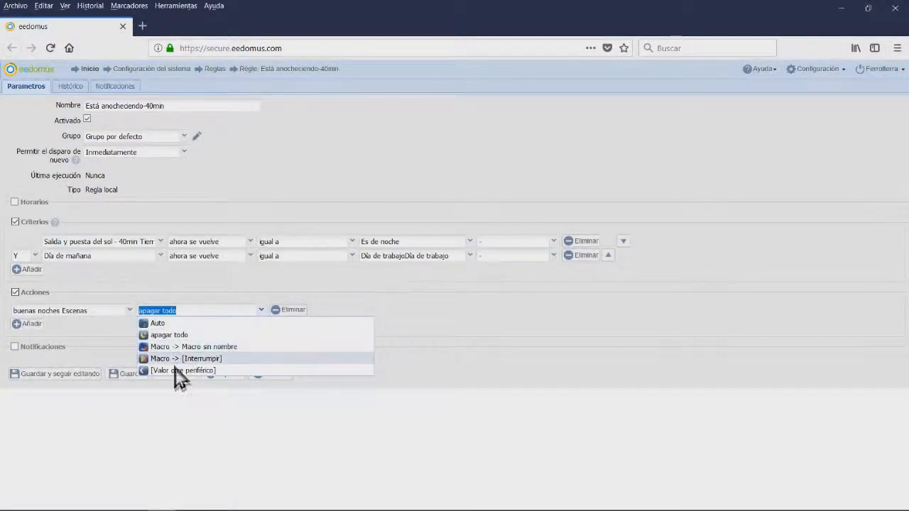
left_click(169, 335)
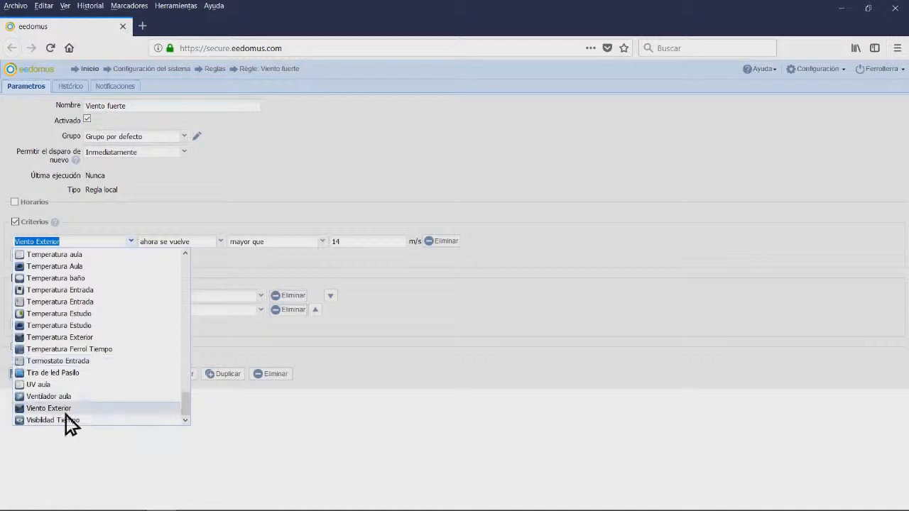
mouse_move(74, 287)
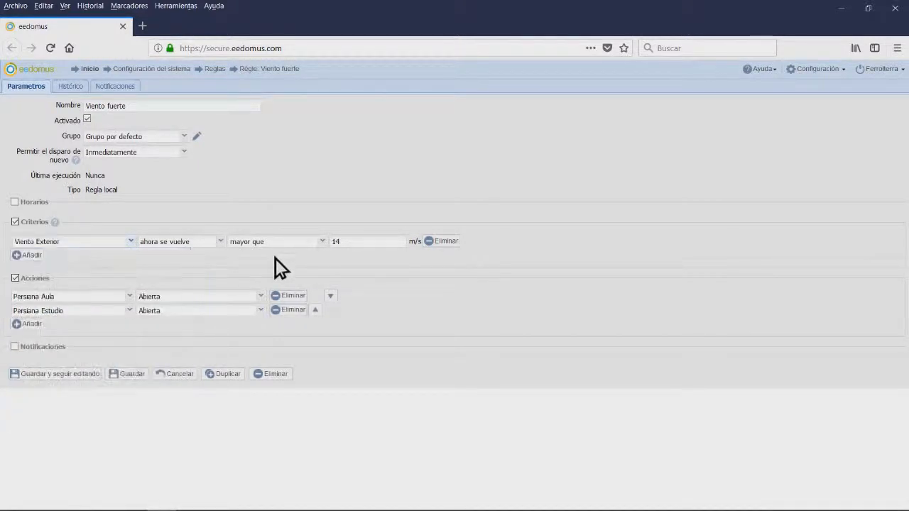
mouse_move(429, 258)
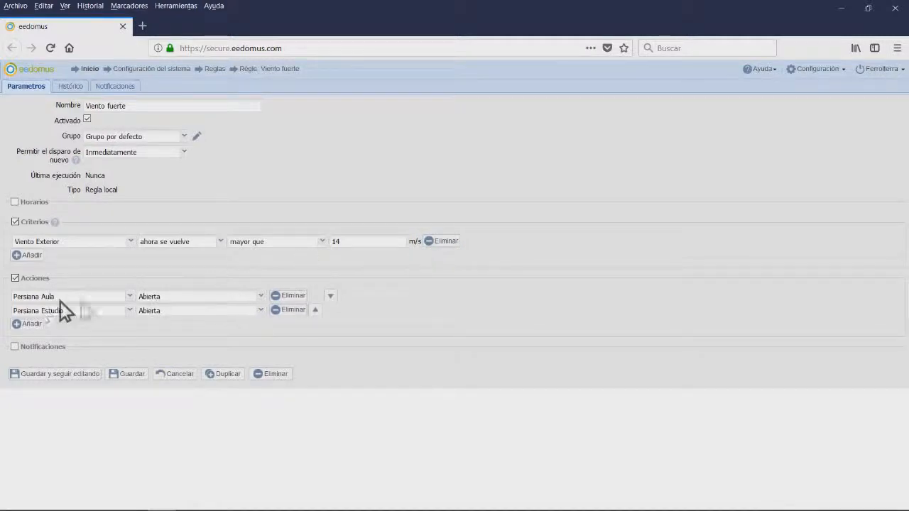
mouse_move(37, 294)
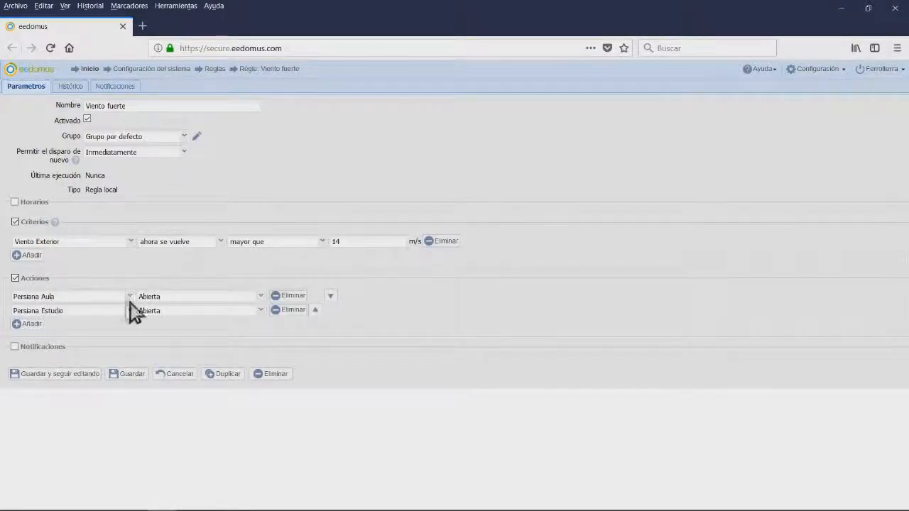
mouse_move(100, 328)
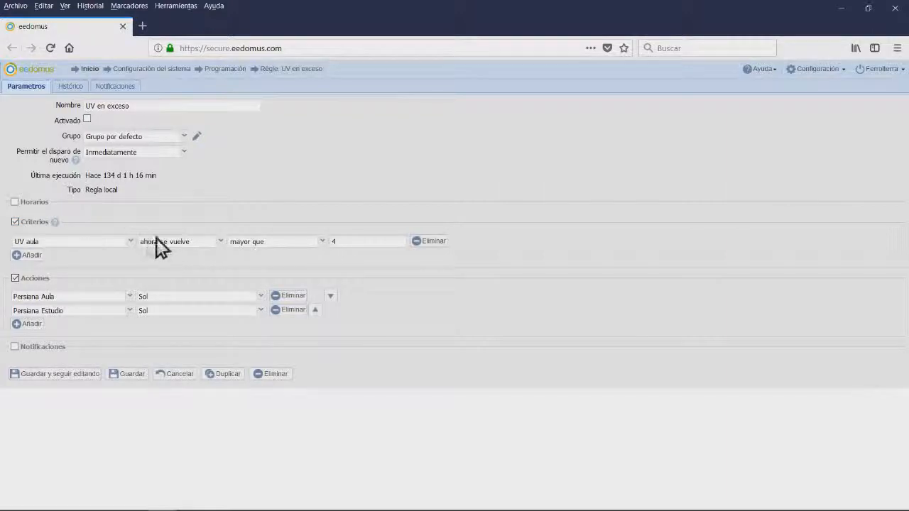
mouse_move(142, 256)
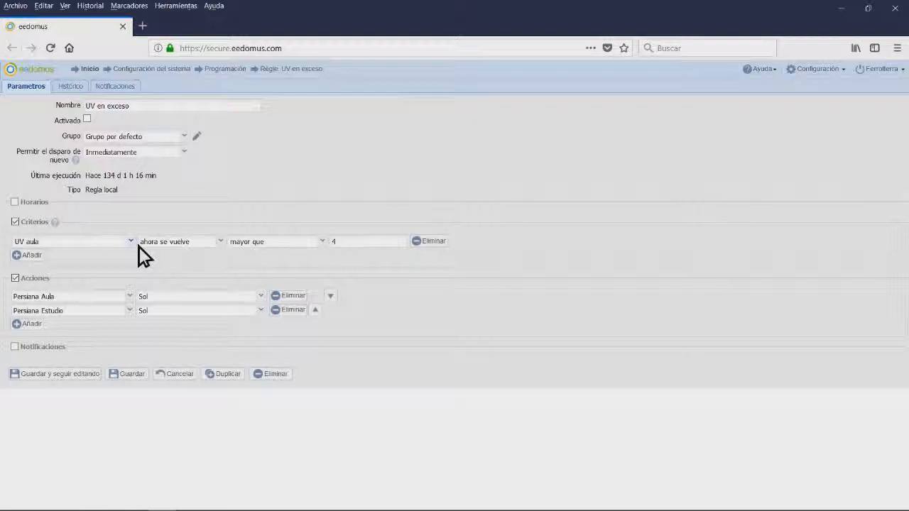
Review the UV criterion's sensor list and keep UV aula (above 4) as the monitored sensor
left_click(71, 241)
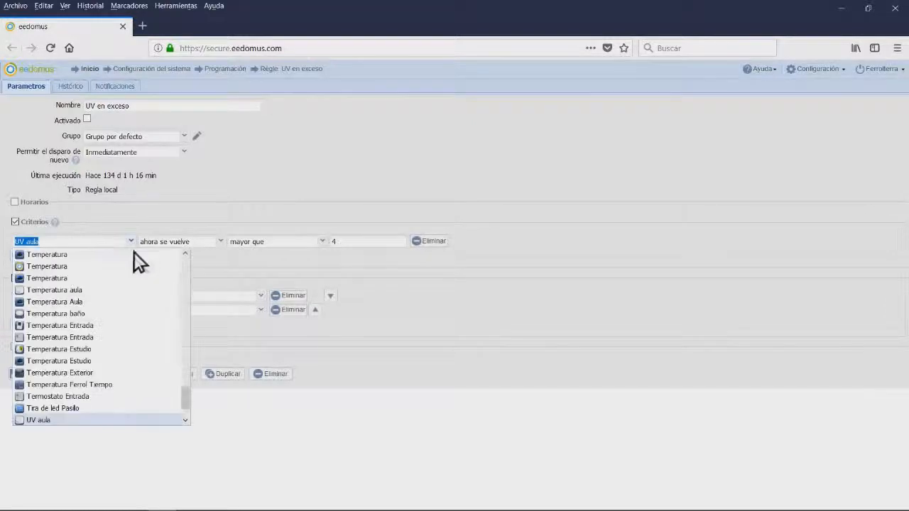
scroll("down", 3)
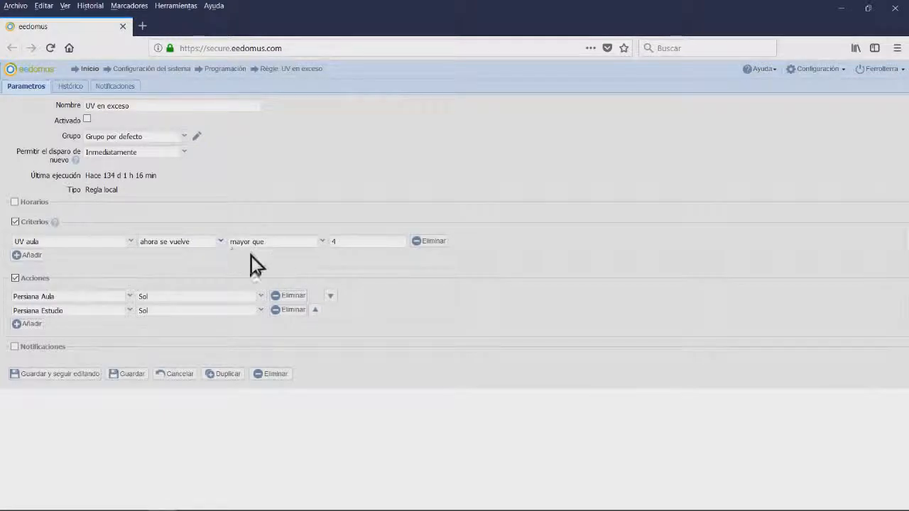
left_click(273, 241)
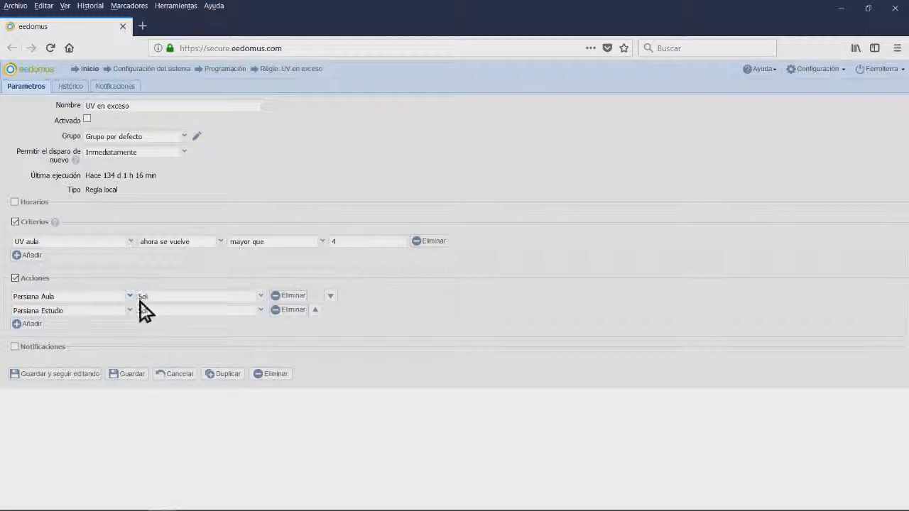
Inspect the Persiana Aula action's available positions and keep Sol selected
left_click(68, 296)
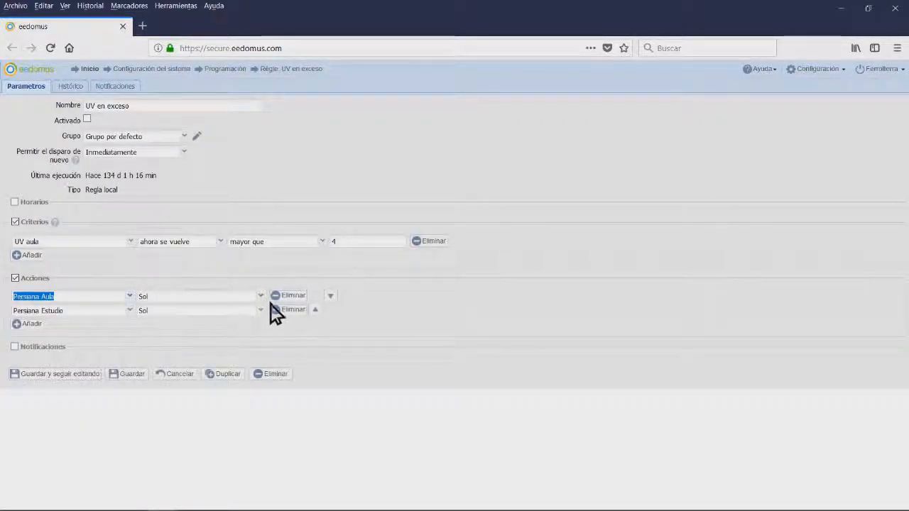
left_click(199, 297)
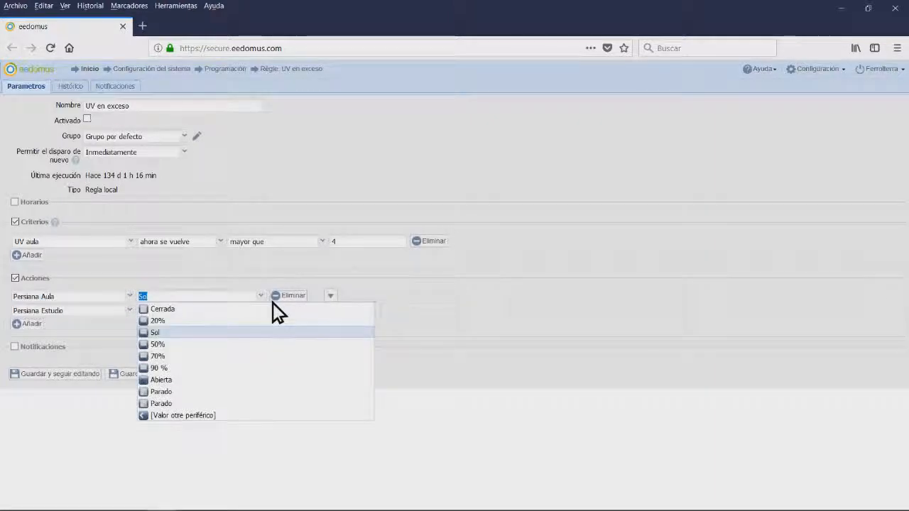
left_click(155, 332)
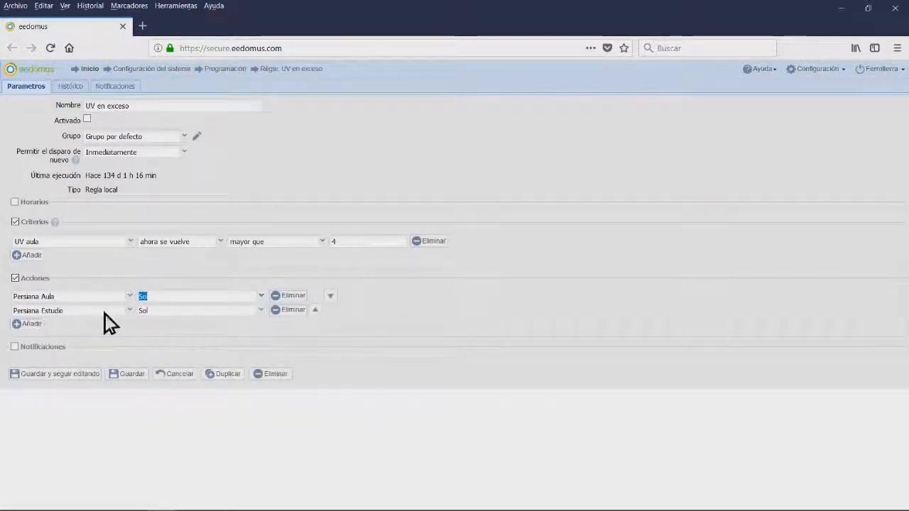